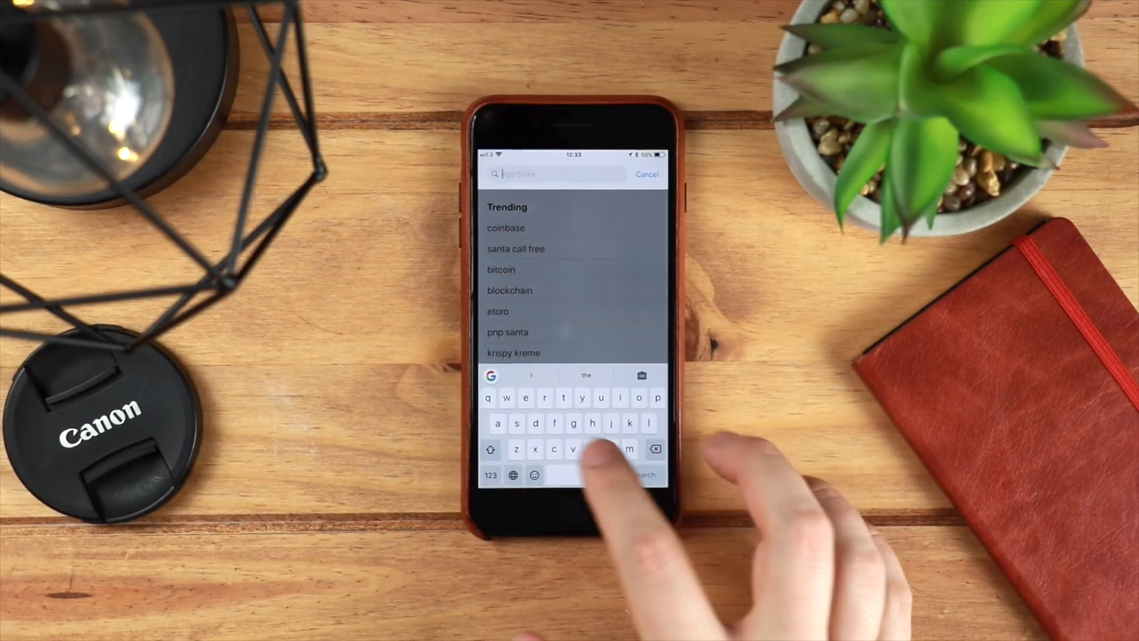
# - Search the App Store for 'goo' and scroll through Google, Inc.'s published apps
pyautogui.write('goo')
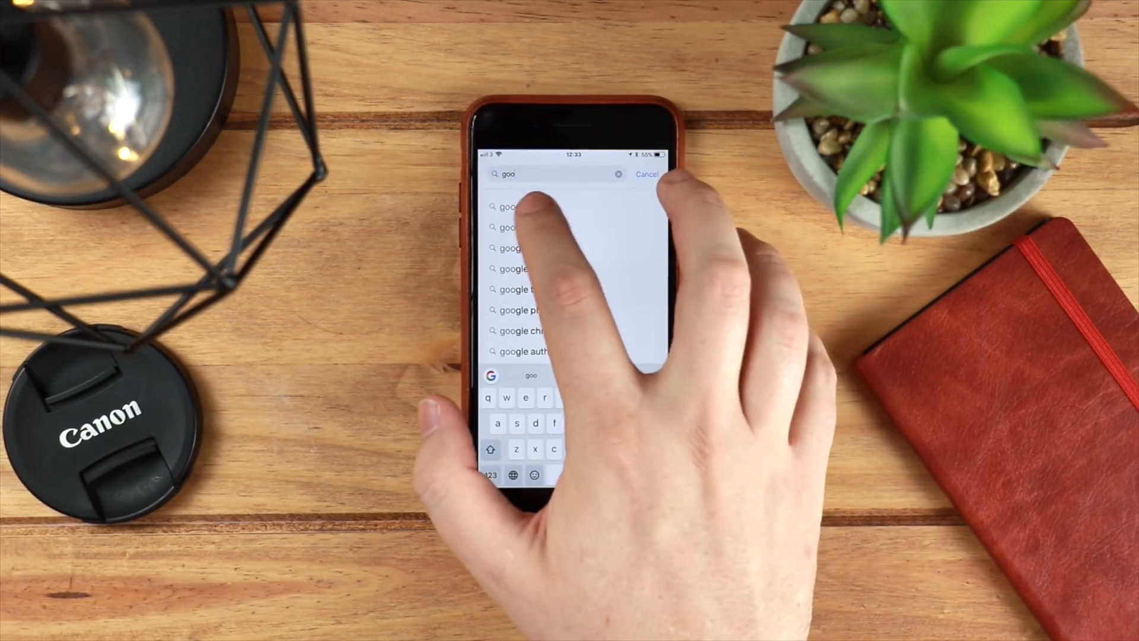
pyautogui.click(511, 206)
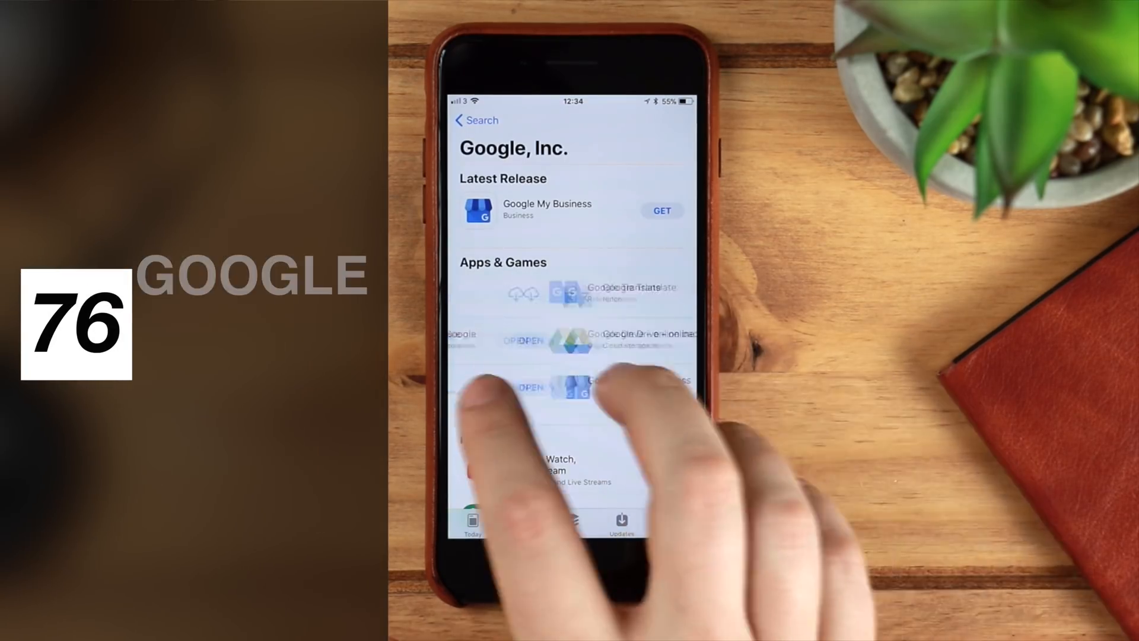
pyautogui.scroll(-3)
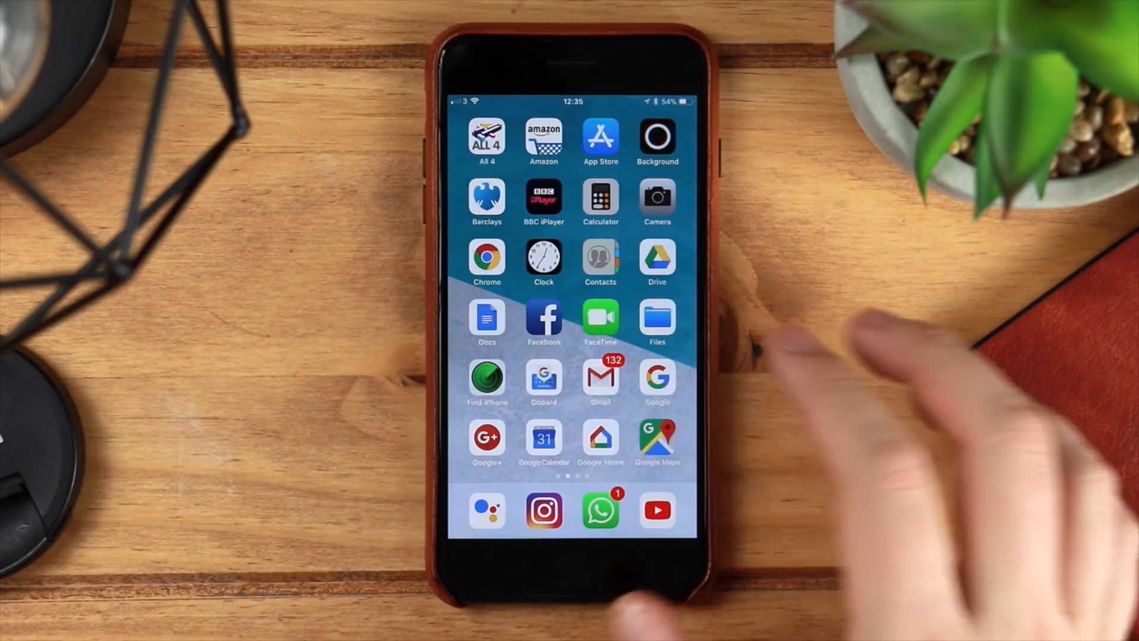
# - Swipe to the home screen page showing Google Keep, Google Photos and Hangouts
pyautogui.hscroll(-3)
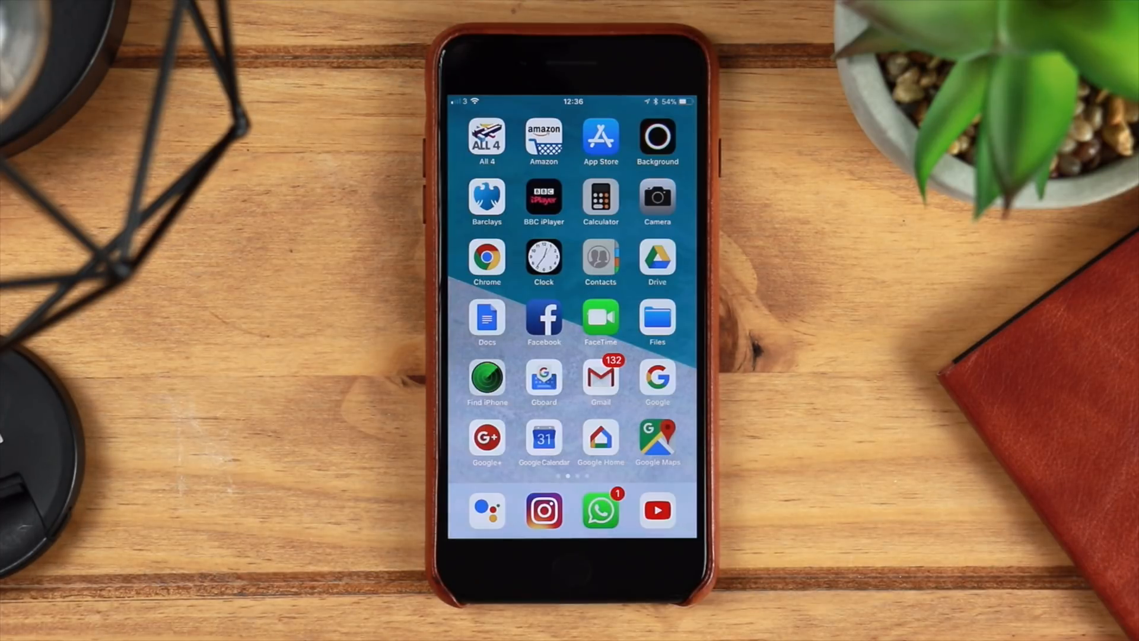
pyautogui.hscroll(-3)
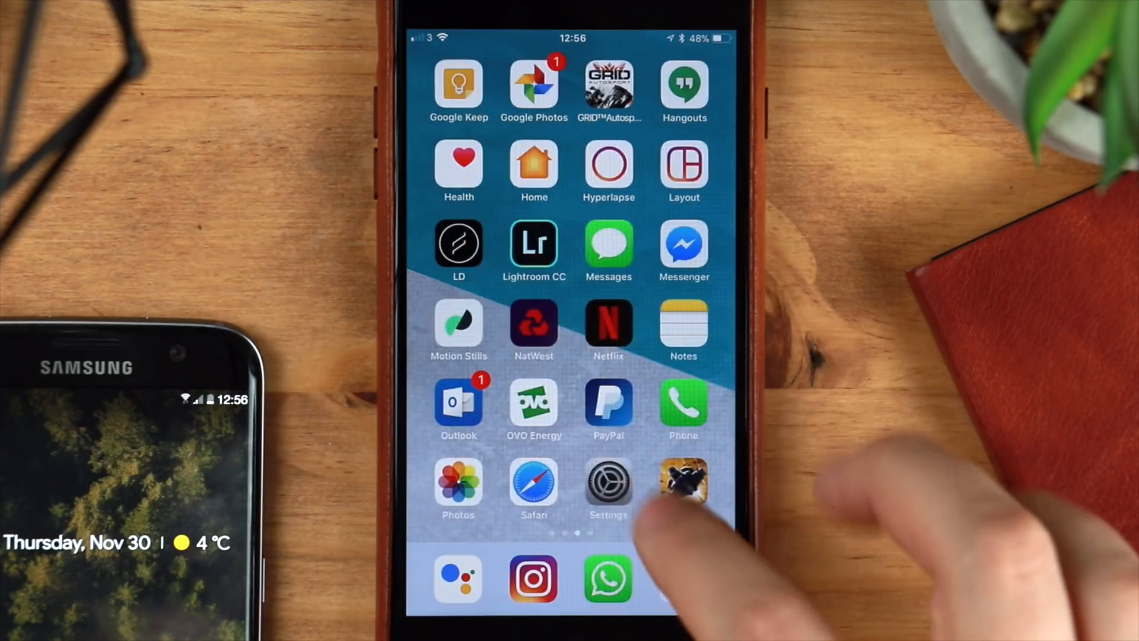
# - In Accounts & Passwords, check the Gmail account's Mail, Contacts, Calendars and Notes sync toggles
pyautogui.click(608, 481)
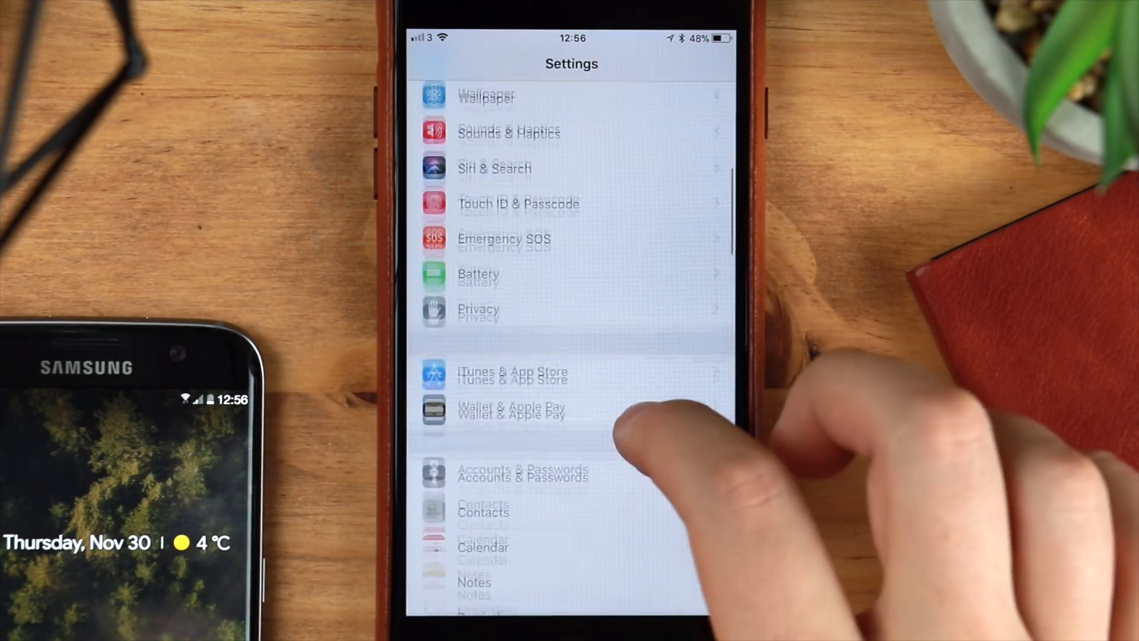
pyautogui.click(521, 473)
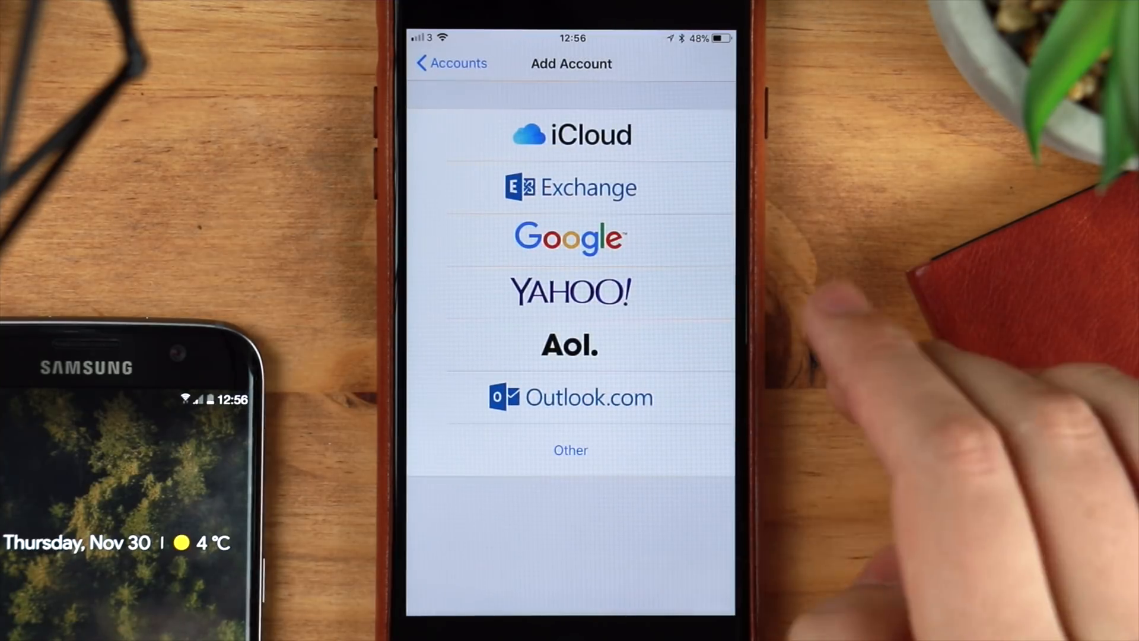
pyautogui.click(450, 64)
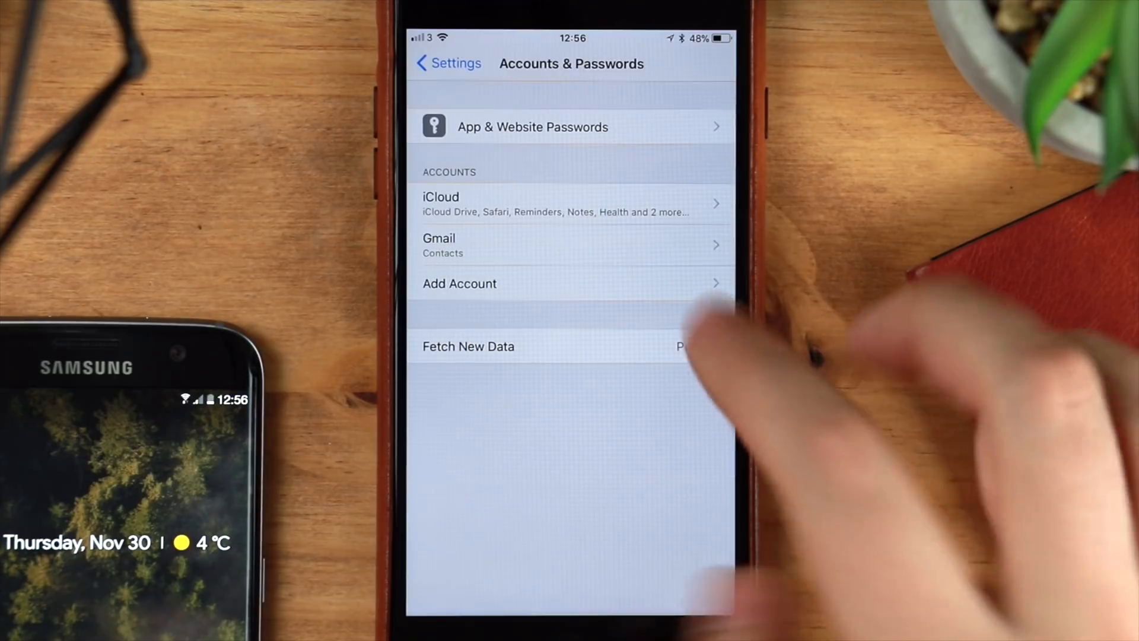
pyautogui.click(439, 237)
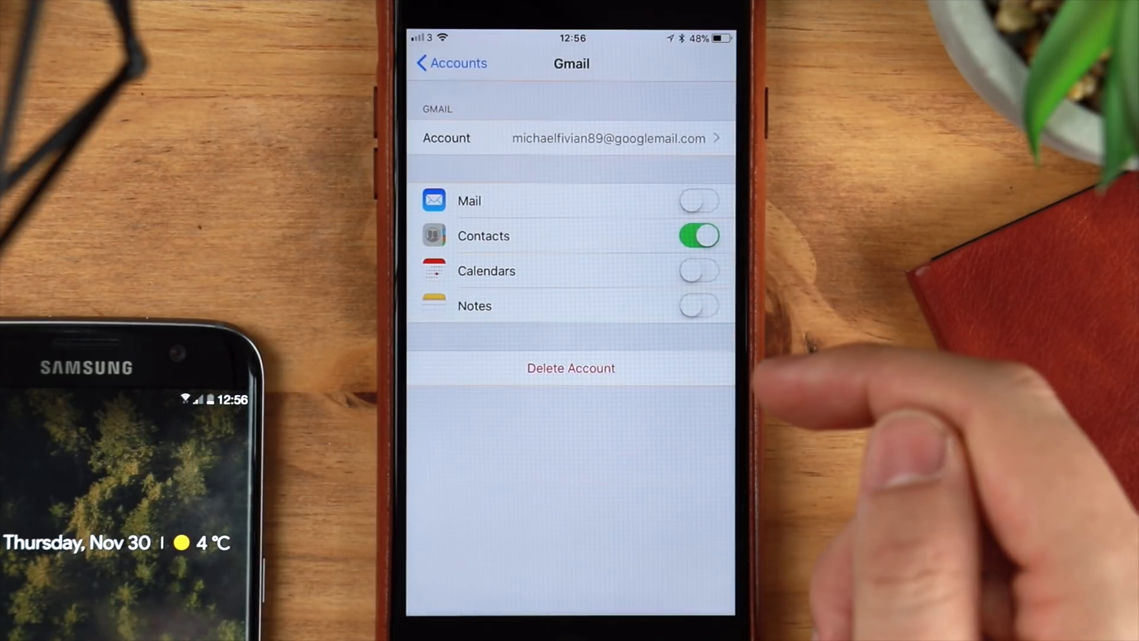
pyautogui.click(699, 236)
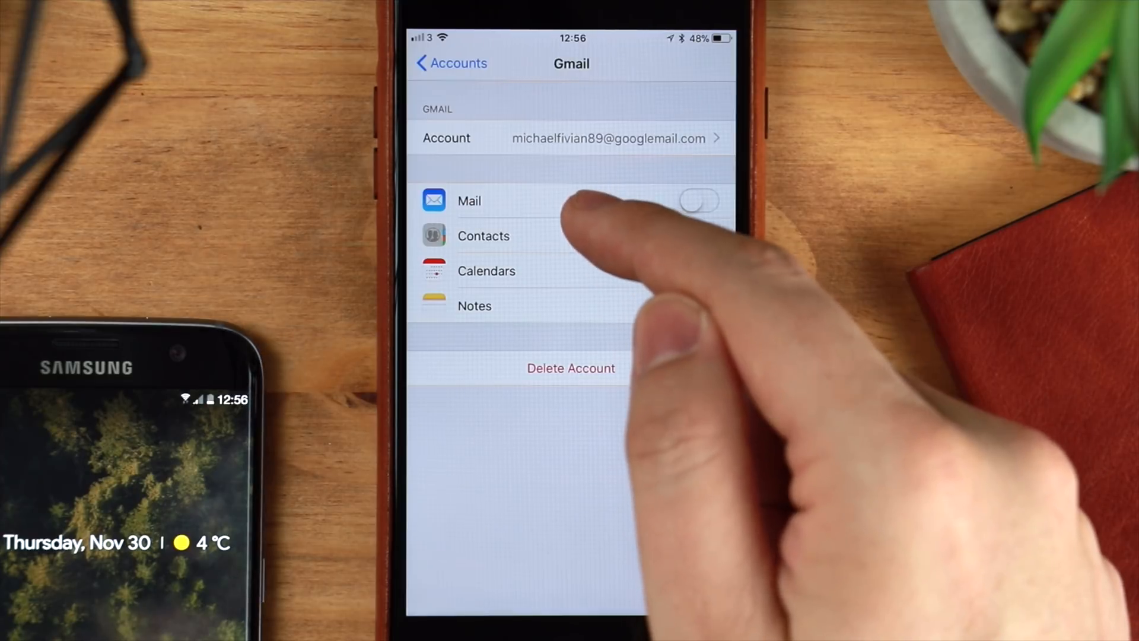
pyautogui.click(698, 235)
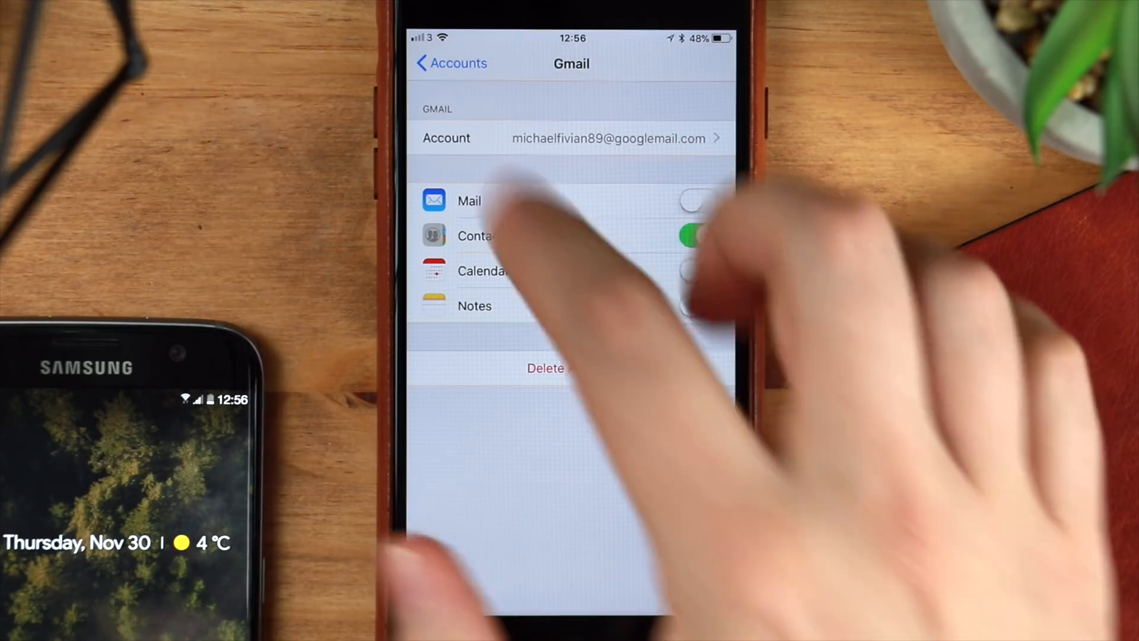
pyautogui.click(450, 63)
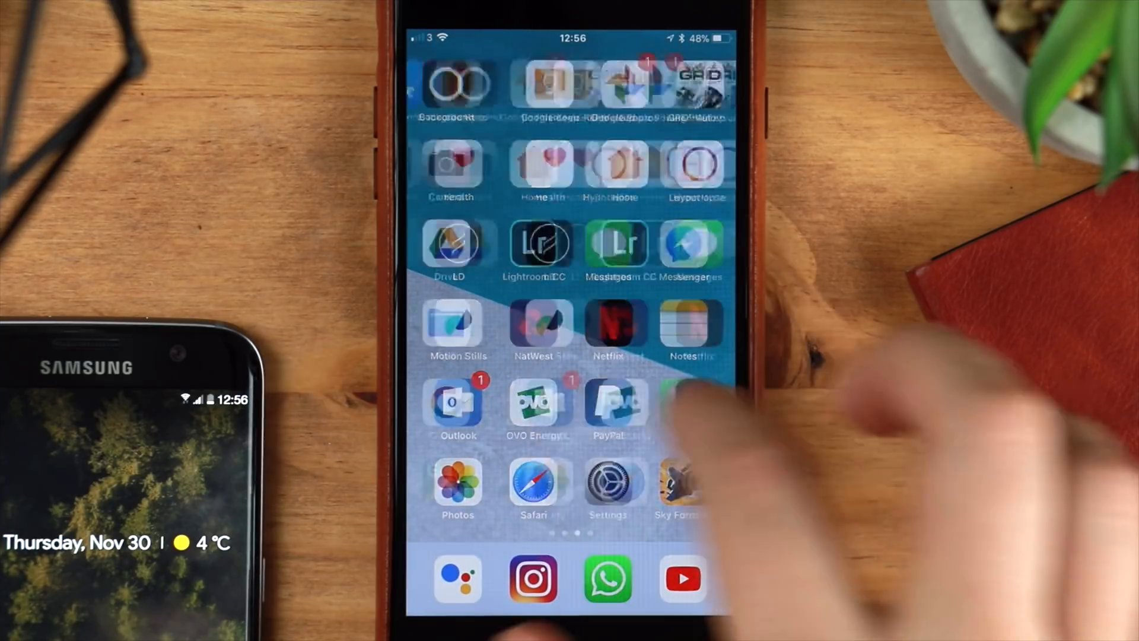
# - Open Google Drive, finish onboarding, decline notifications, and show My Drive as a grid
pyautogui.hscroll(-3)
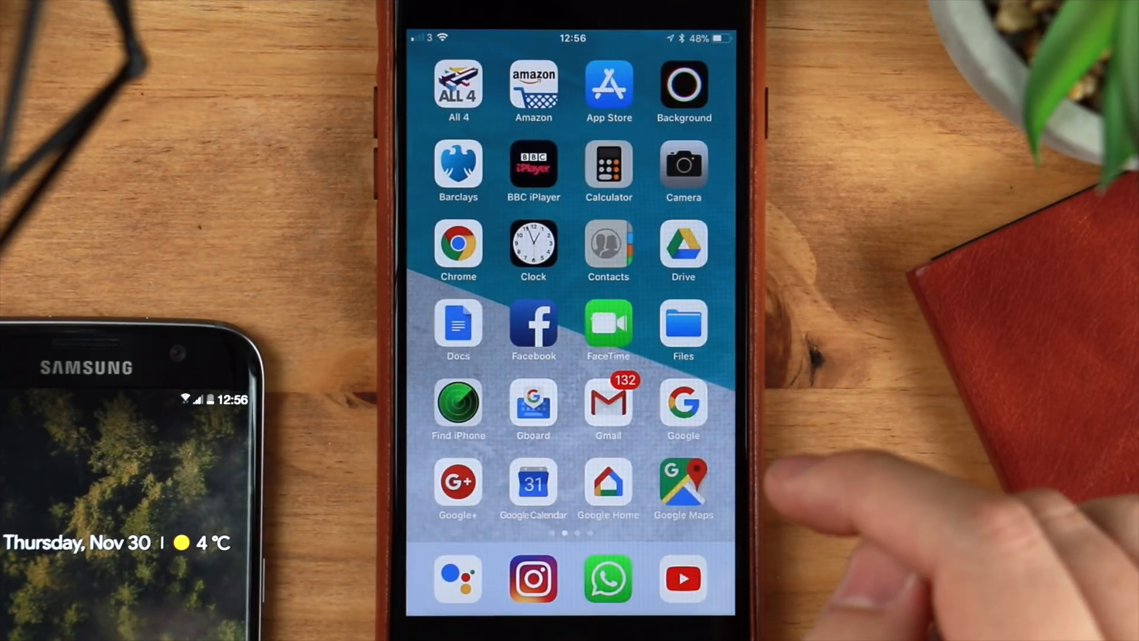
pyautogui.click(682, 246)
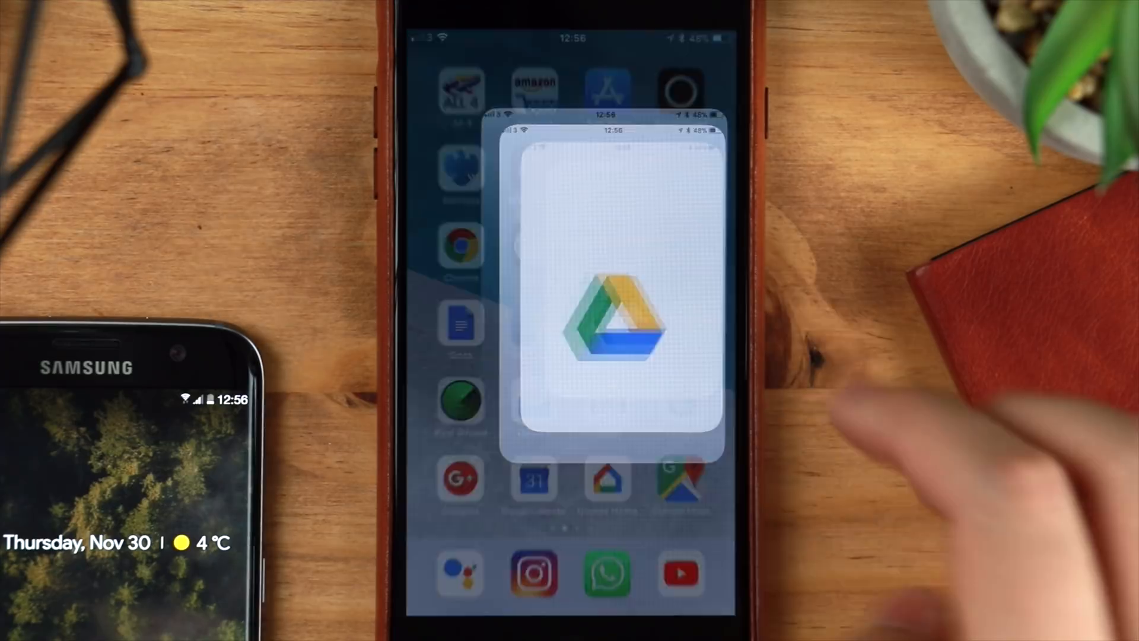
pyautogui.click(613, 298)
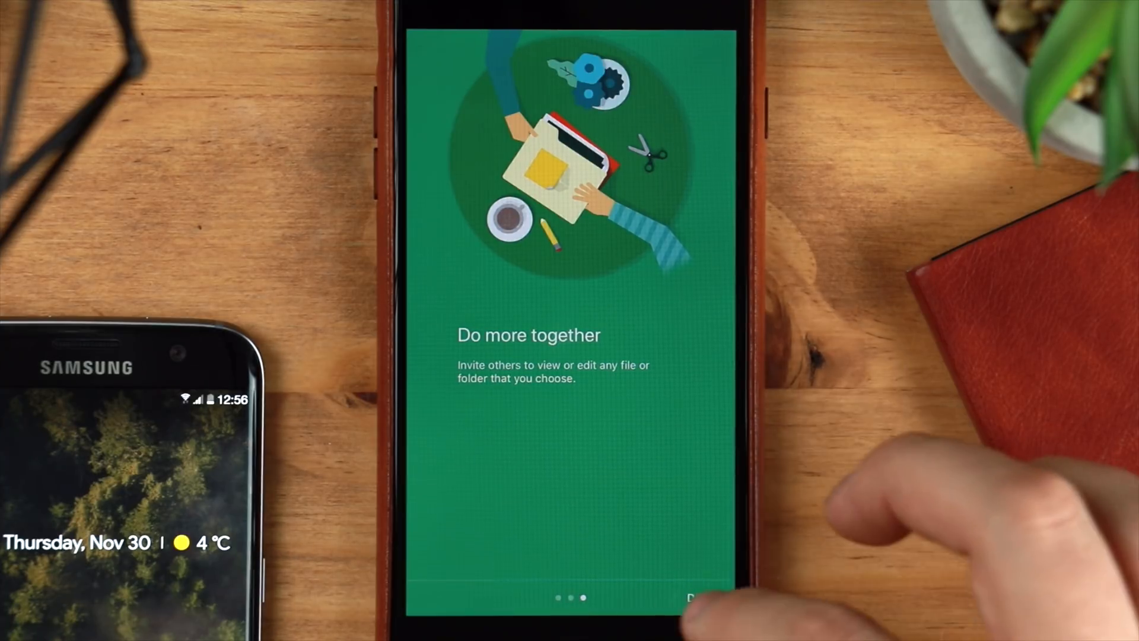
pyautogui.click(693, 598)
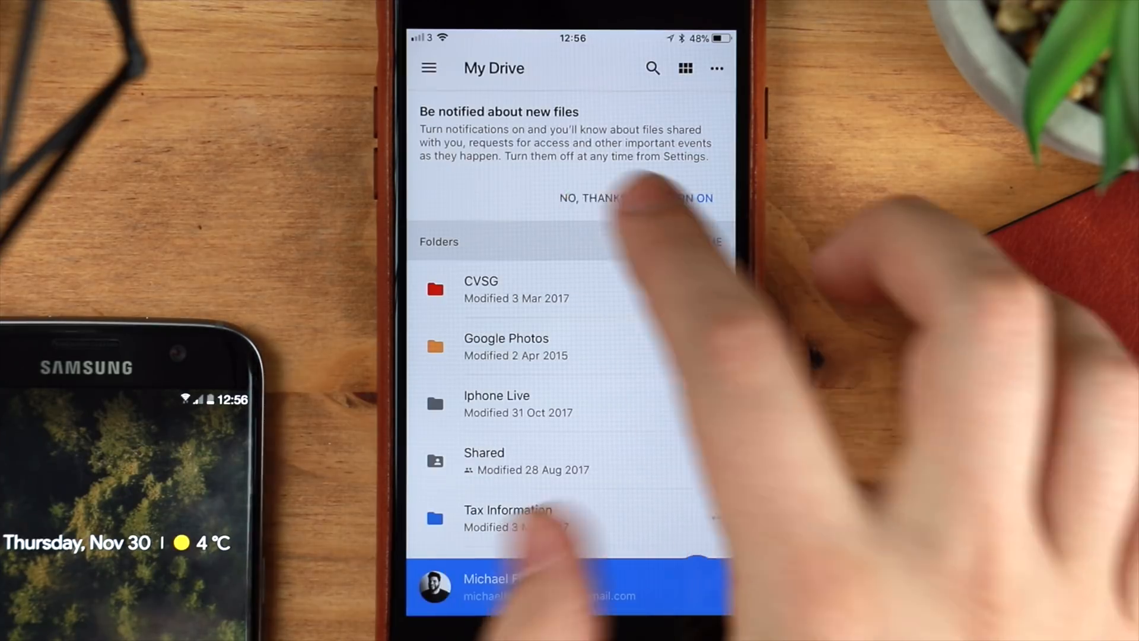
pyautogui.click(588, 197)
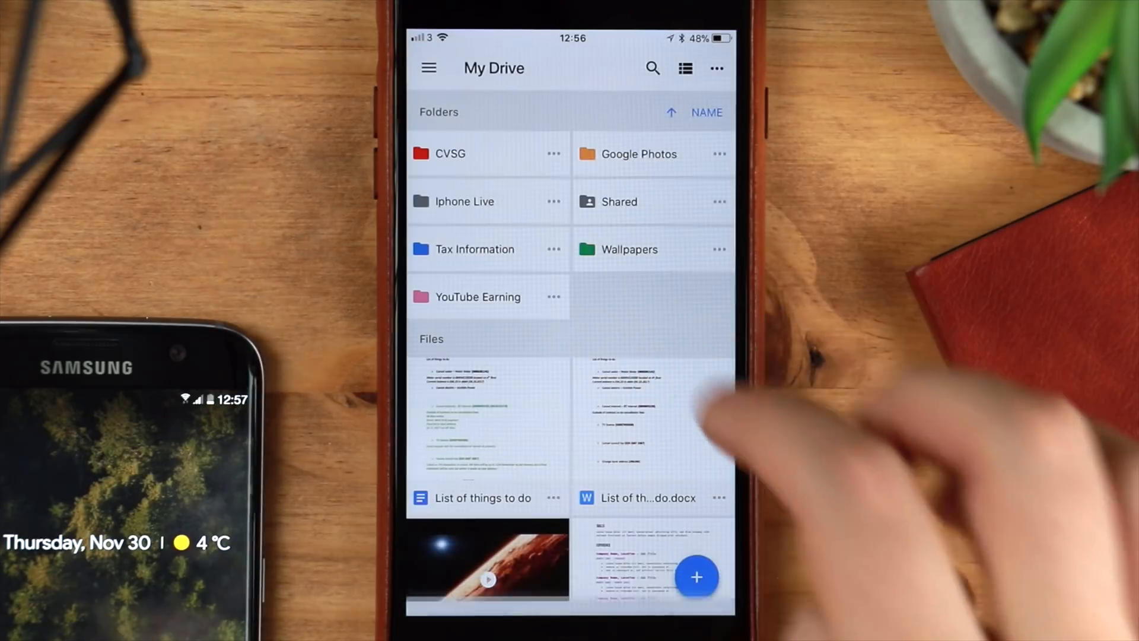
pyautogui.click(629, 250)
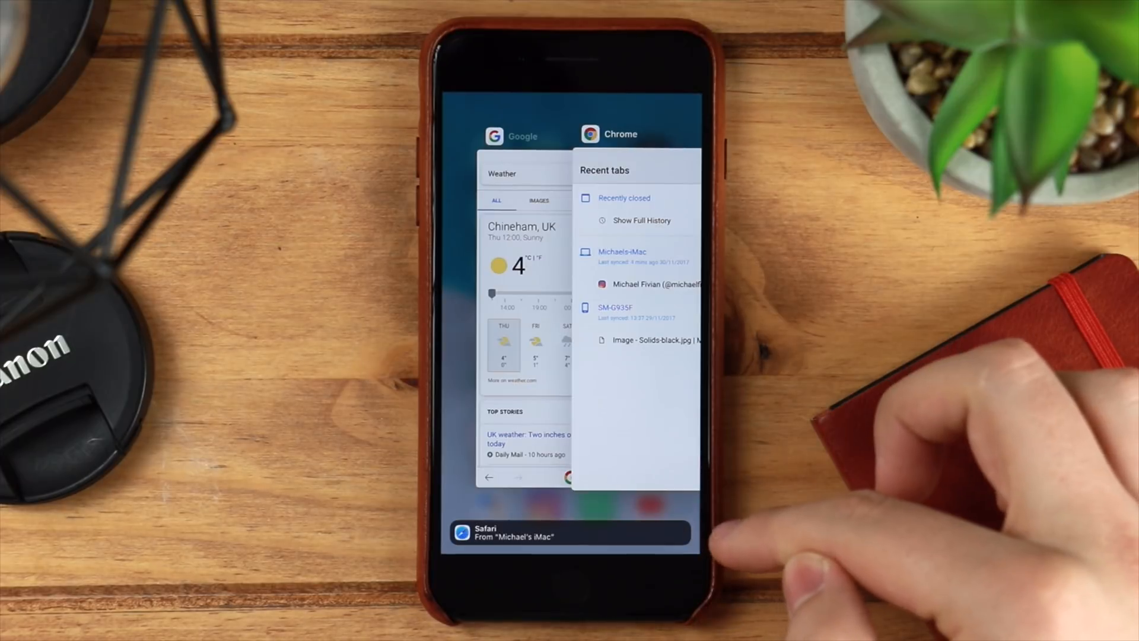
pyautogui.moveTo(719, 516)
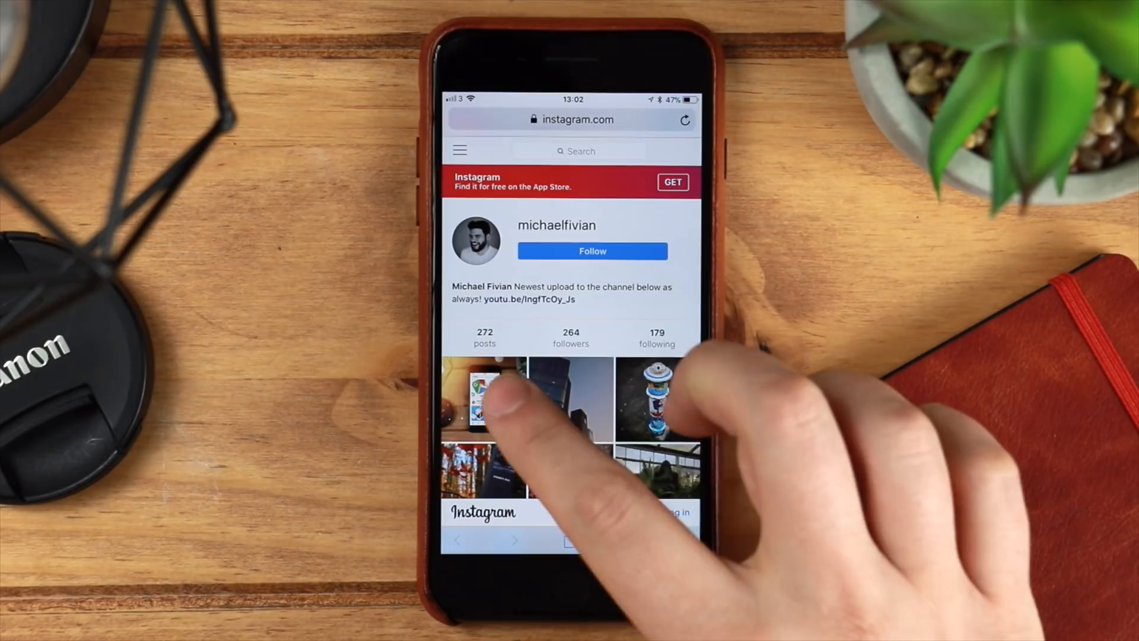
# - View the handed-off Instagram profile page in Safari and tap a photo
pyautogui.click(485, 398)
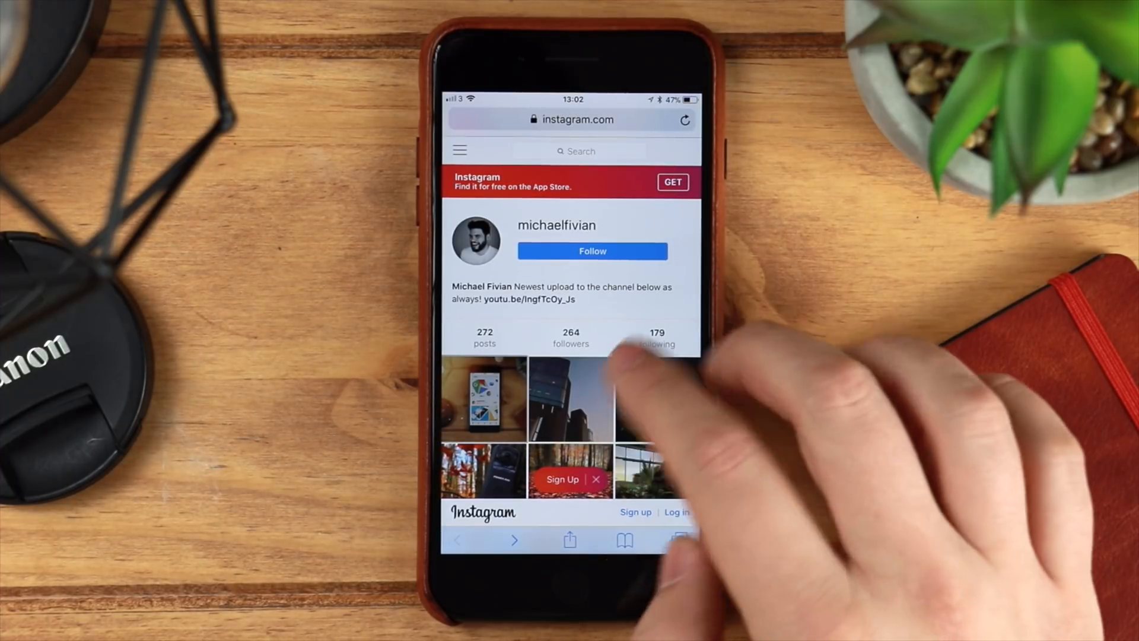
pyautogui.click(572, 398)
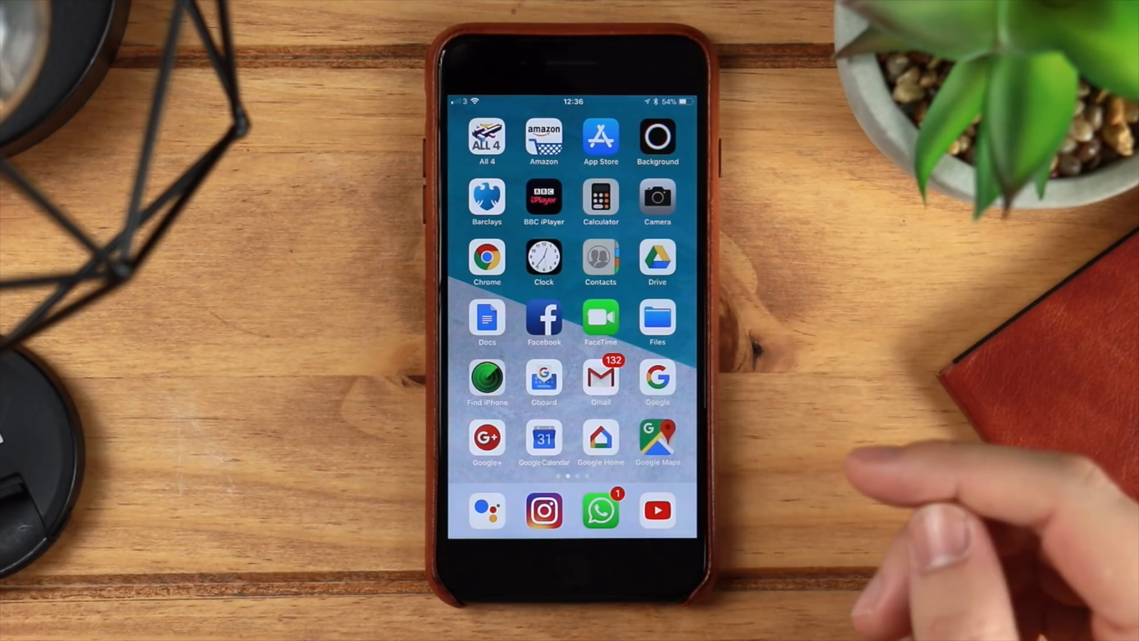
# - Open Google Drive and view the sharing options for Widget Thumb.jpg
pyautogui.click(657, 259)
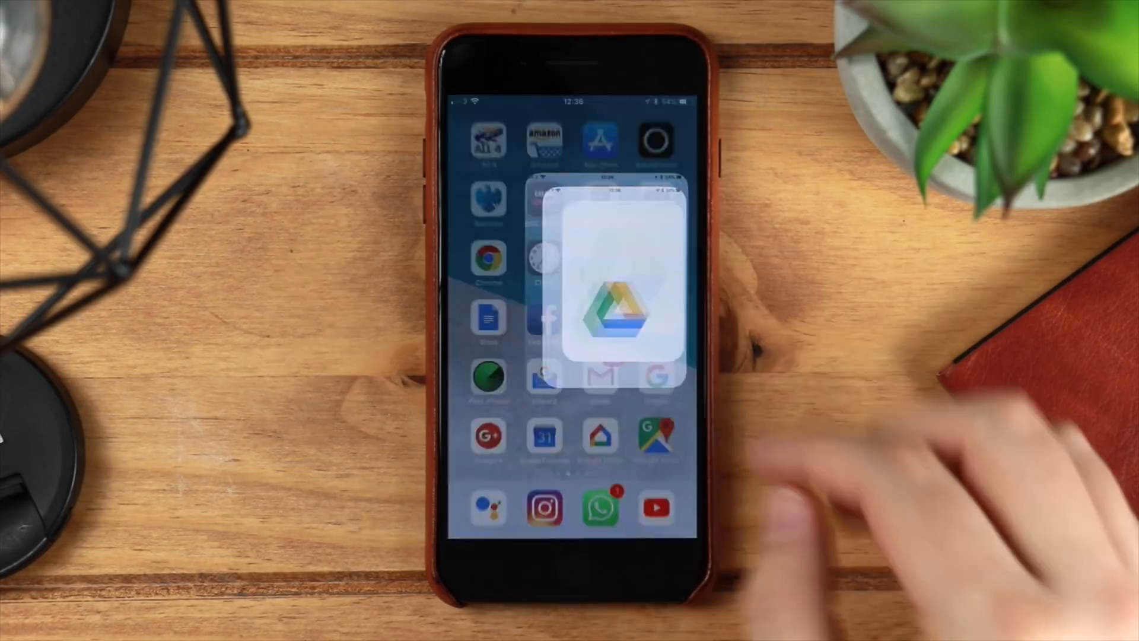
pyautogui.click(614, 294)
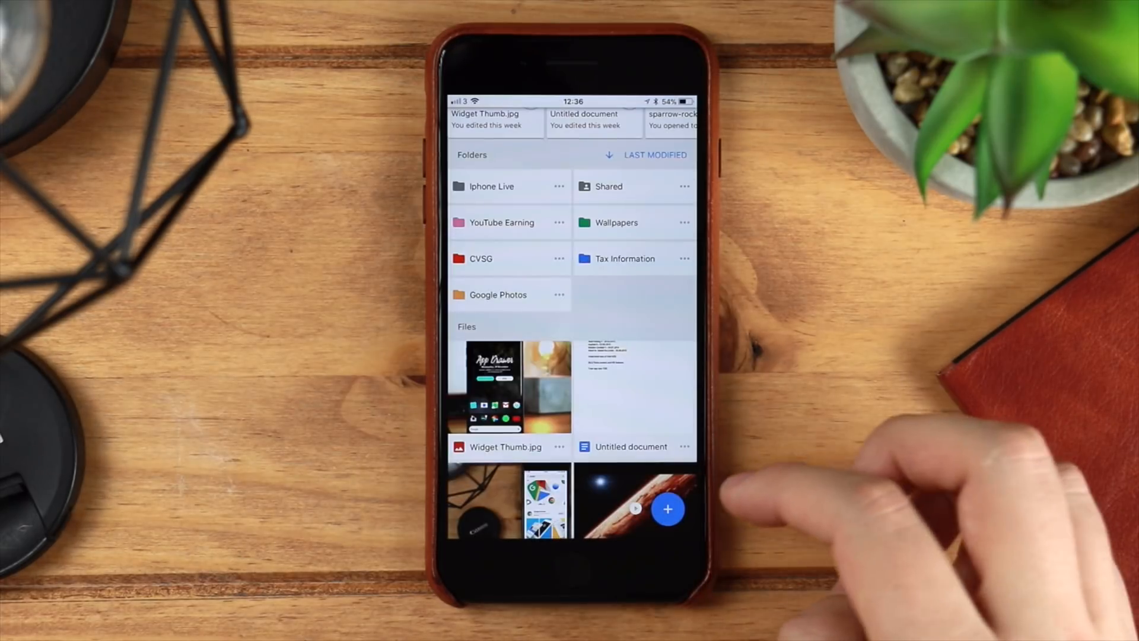
pyautogui.click(560, 446)
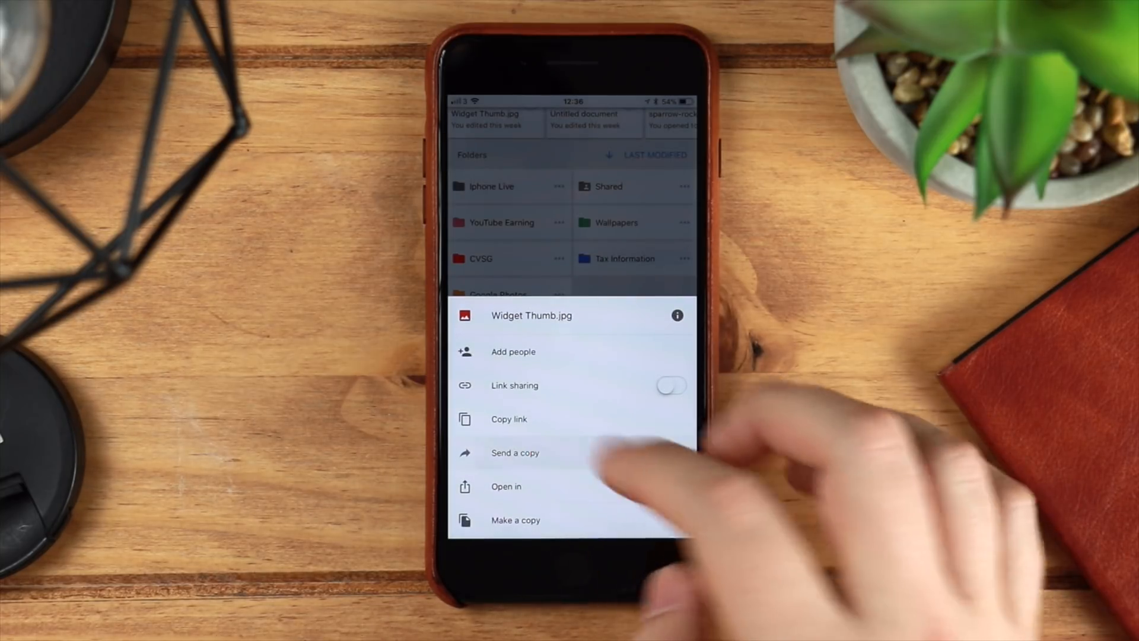
# - Open the Wallpapers folder and scroll through its pictures
pyautogui.click(514, 452)
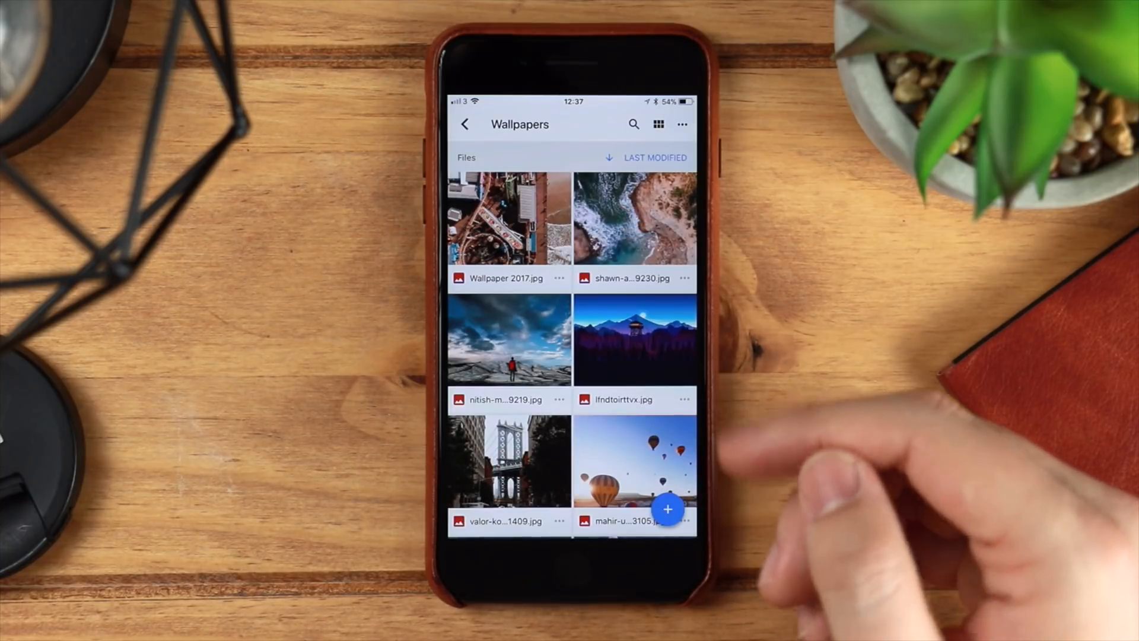
pyautogui.scroll(-3)
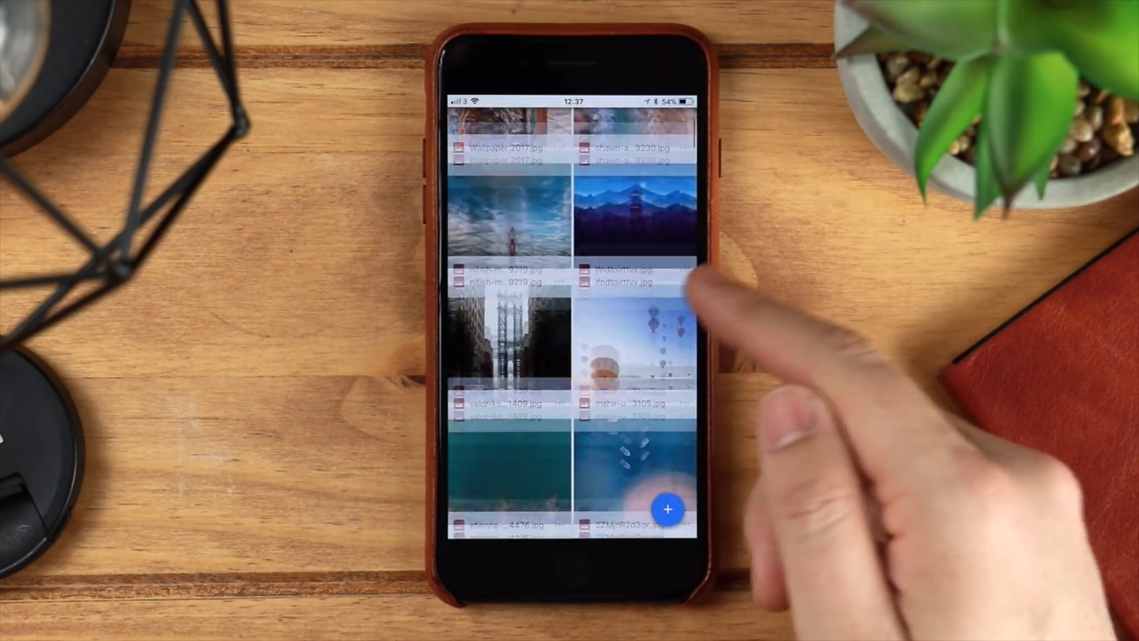
pyautogui.scroll(-3)
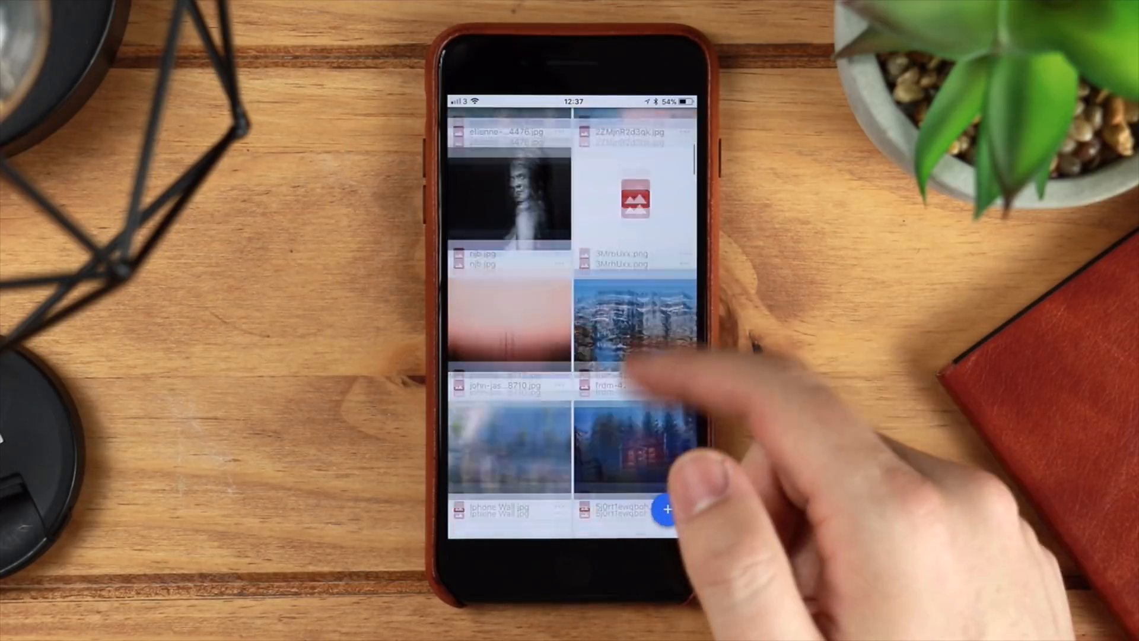
pyautogui.scroll(-3)
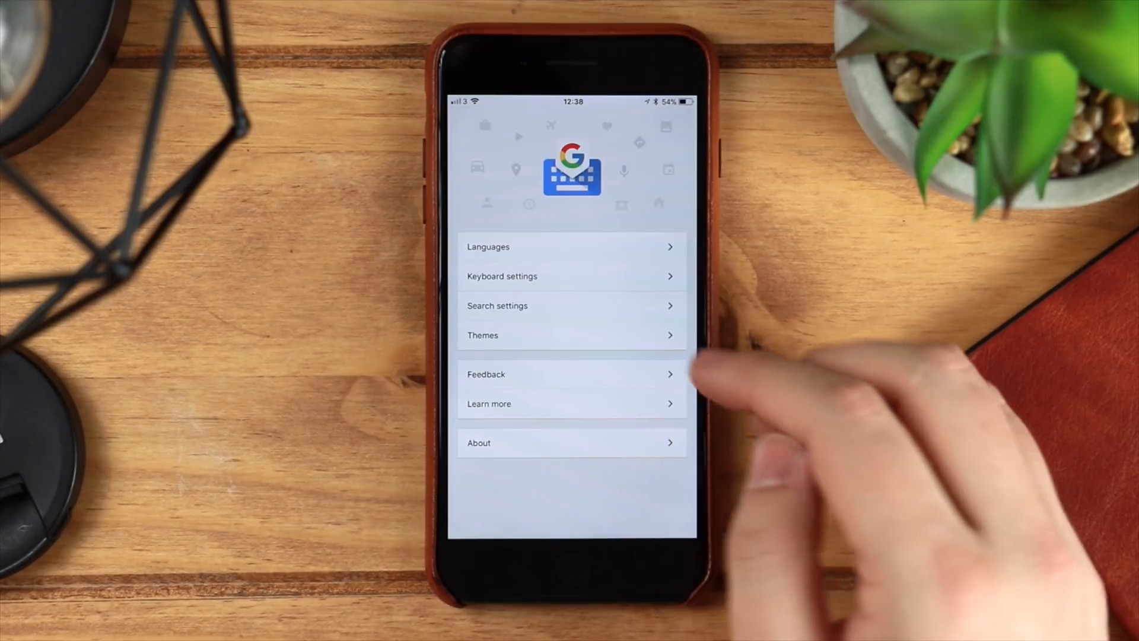
# - Leave Gboard's Languages, Keyboard settings and Themes menu for the home screen
pyautogui.click(570, 334)
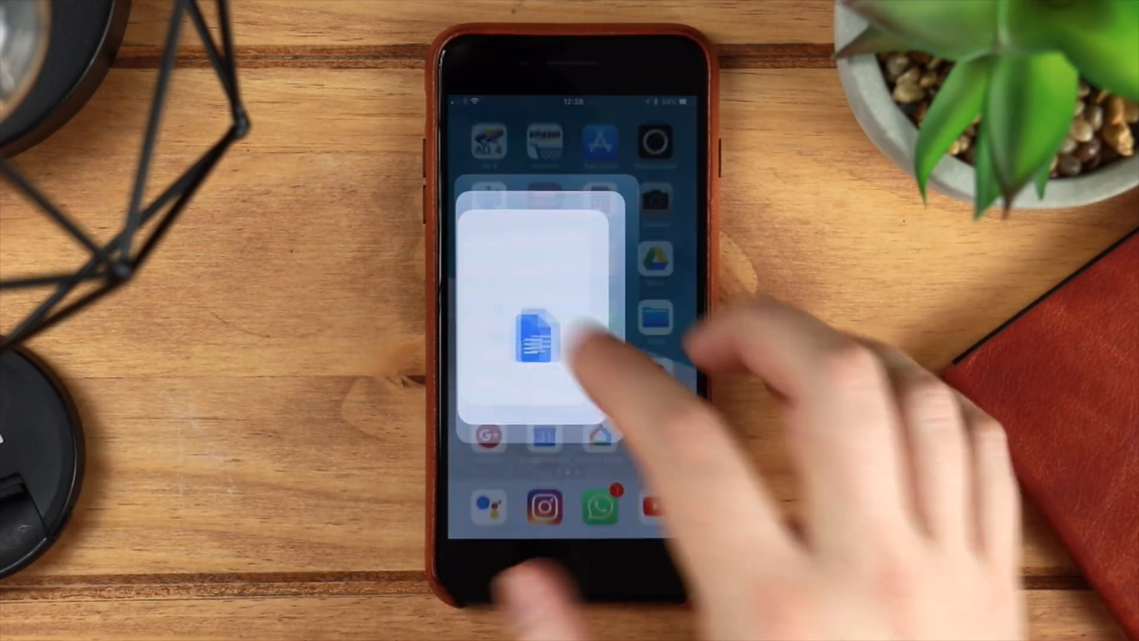
# - Open Google Docs, type 'Test for YouTube' as the document name, and create it
pyautogui.click(530, 341)
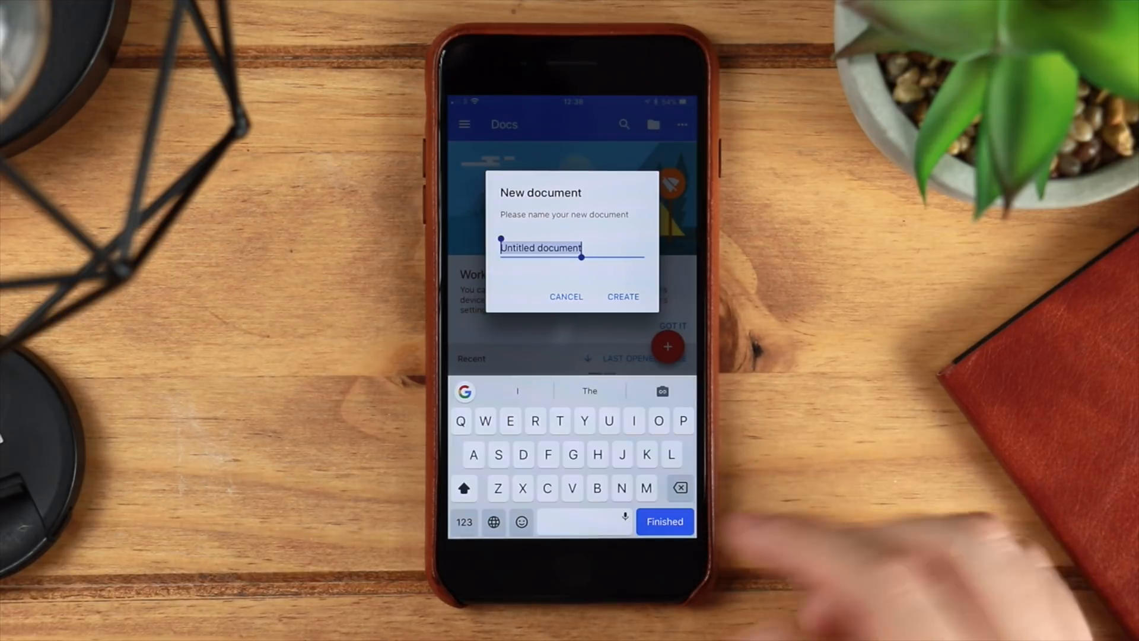
pyautogui.write('Test')
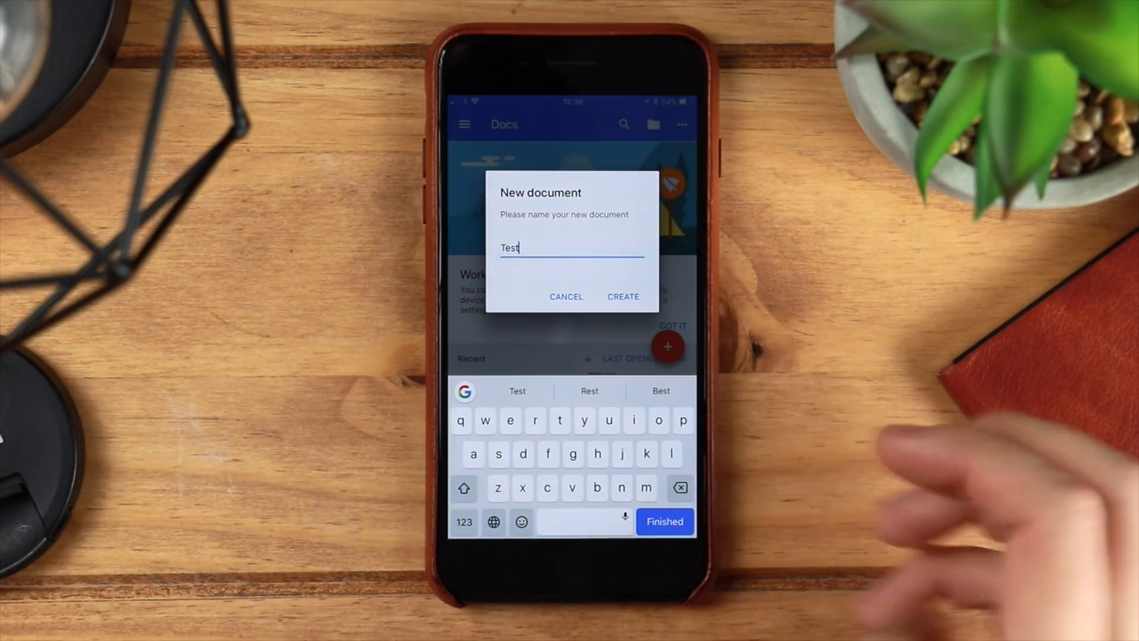
pyautogui.click(680, 488)
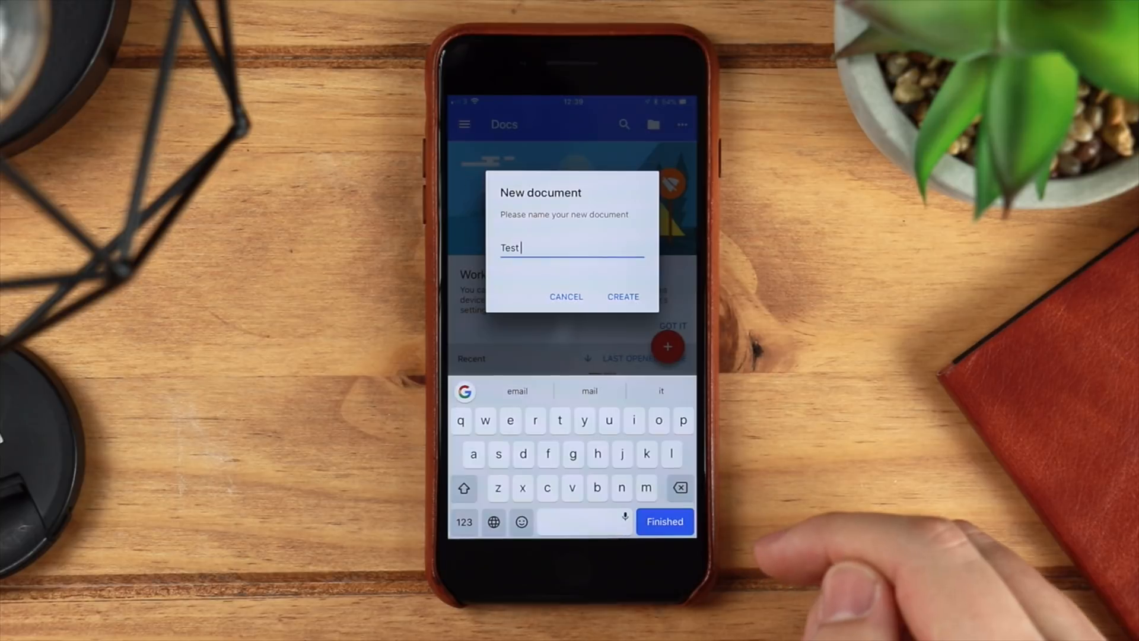
pyautogui.write('for')
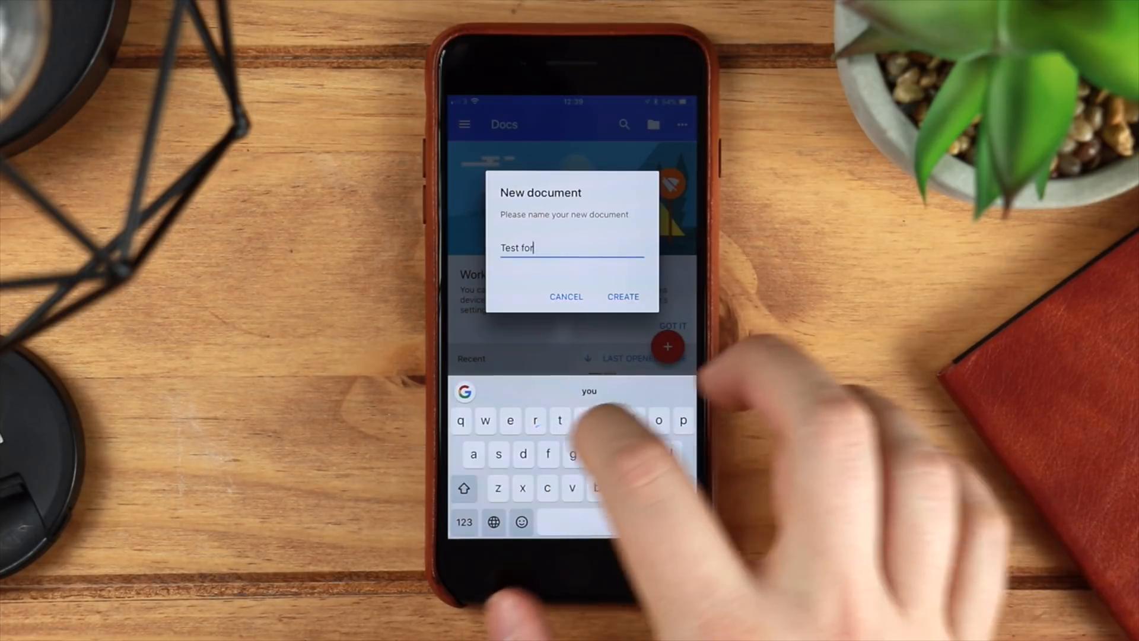
pyautogui.write('YouTube')
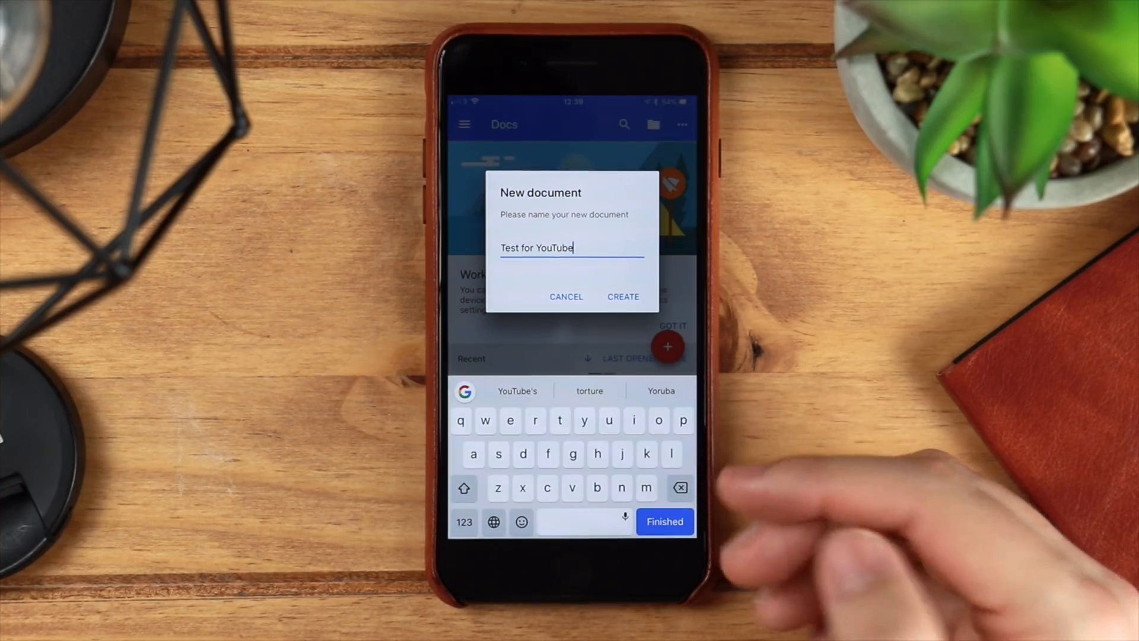
pyautogui.click(663, 521)
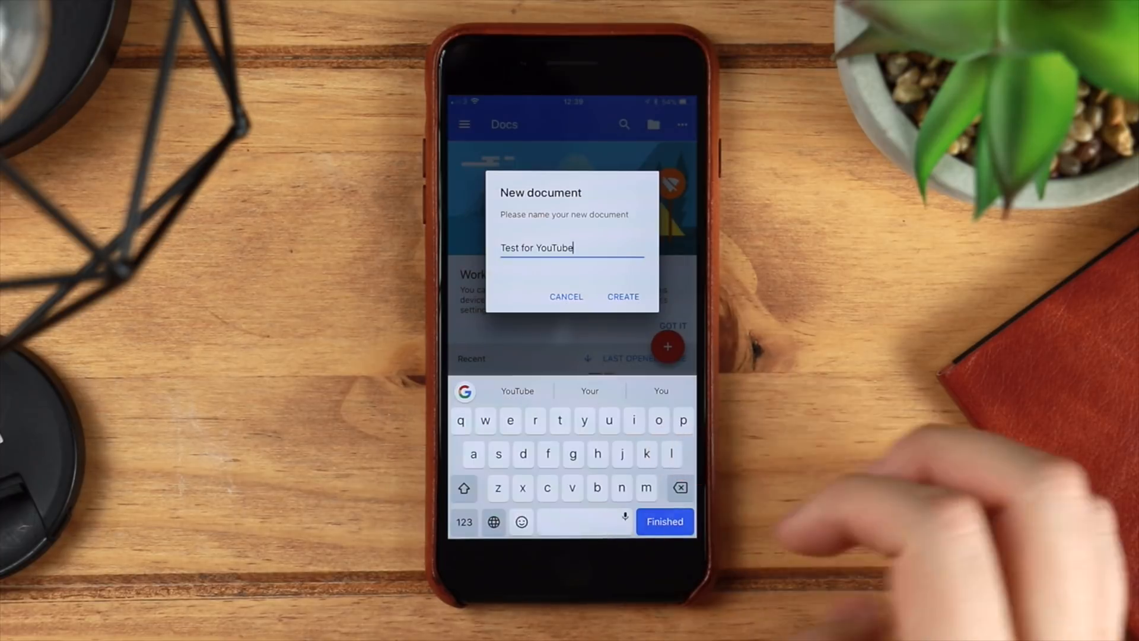
pyautogui.click(520, 521)
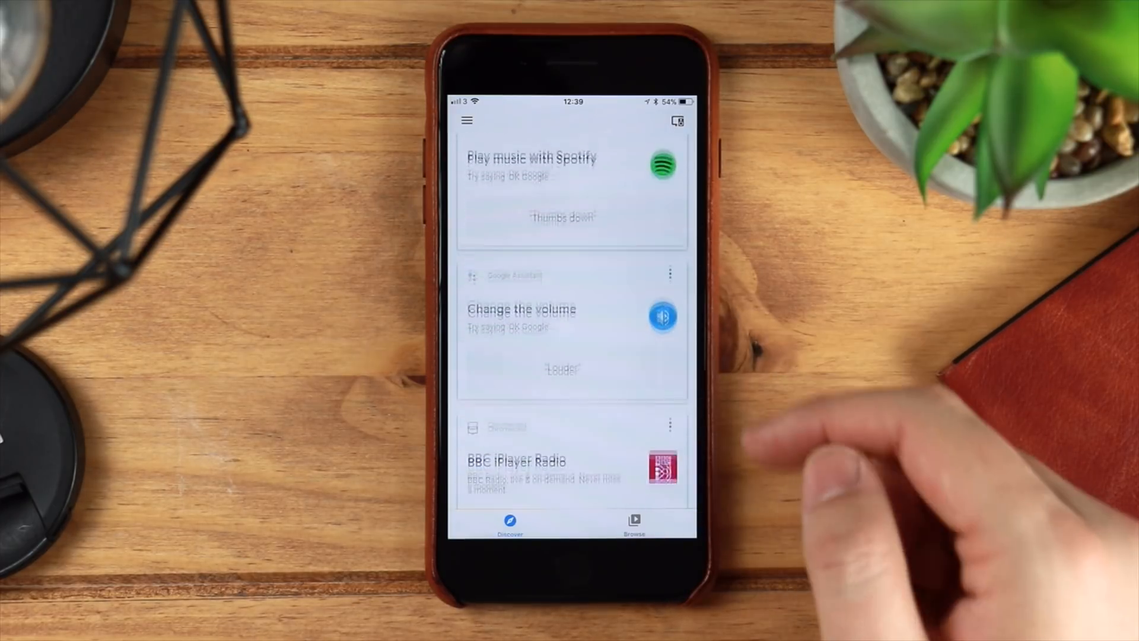
# - Scroll the Discover feed, then open the main menu's Devices page
pyautogui.scroll(-3)
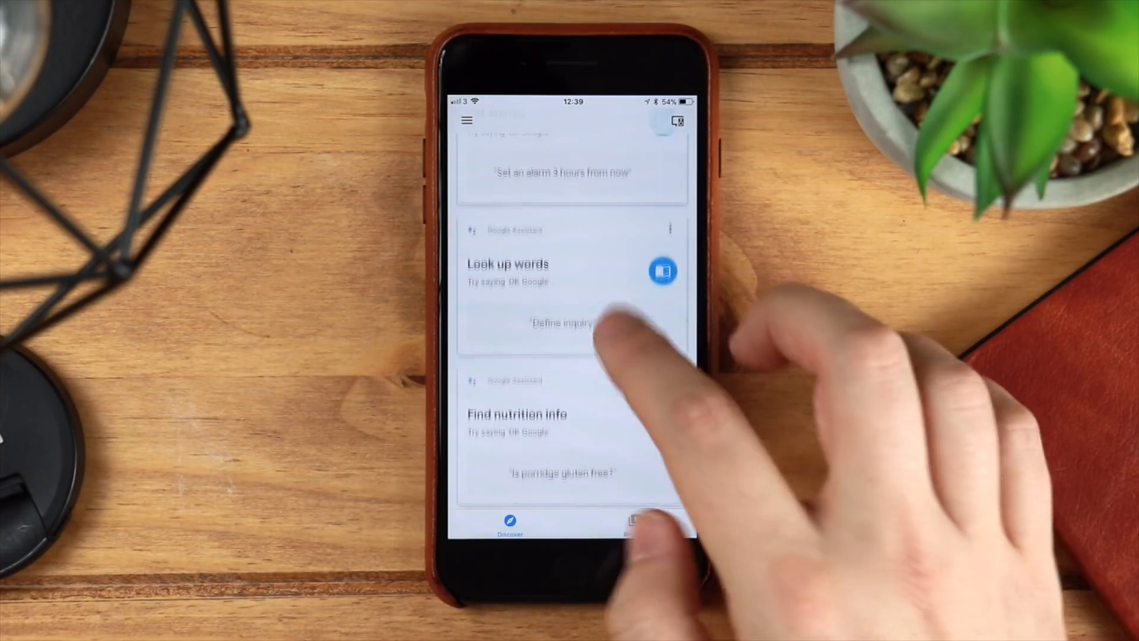
pyautogui.click(467, 120)
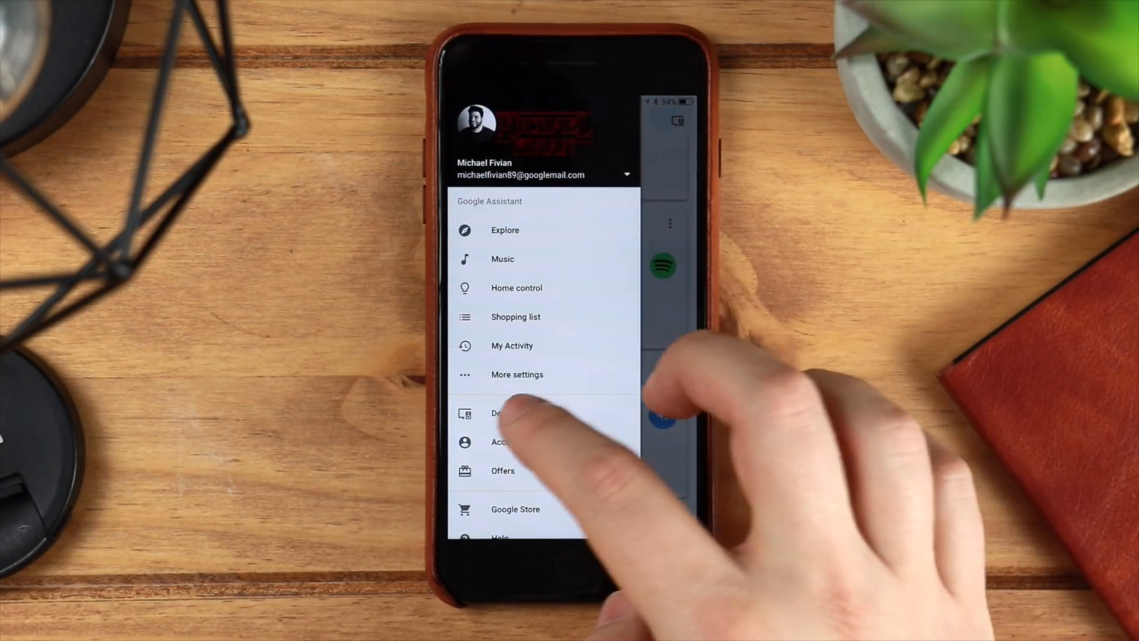
pyautogui.click(501, 413)
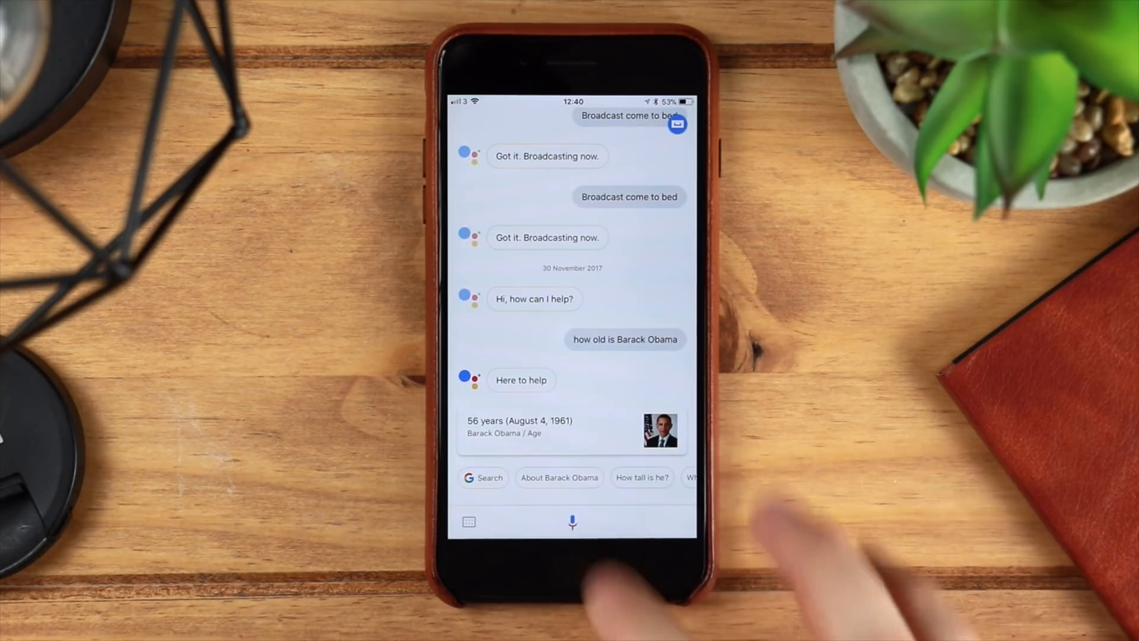
# - Ask the Assistant 'and how old is his wife' and get Michelle Obama's age, 53
pyautogui.click(572, 522)
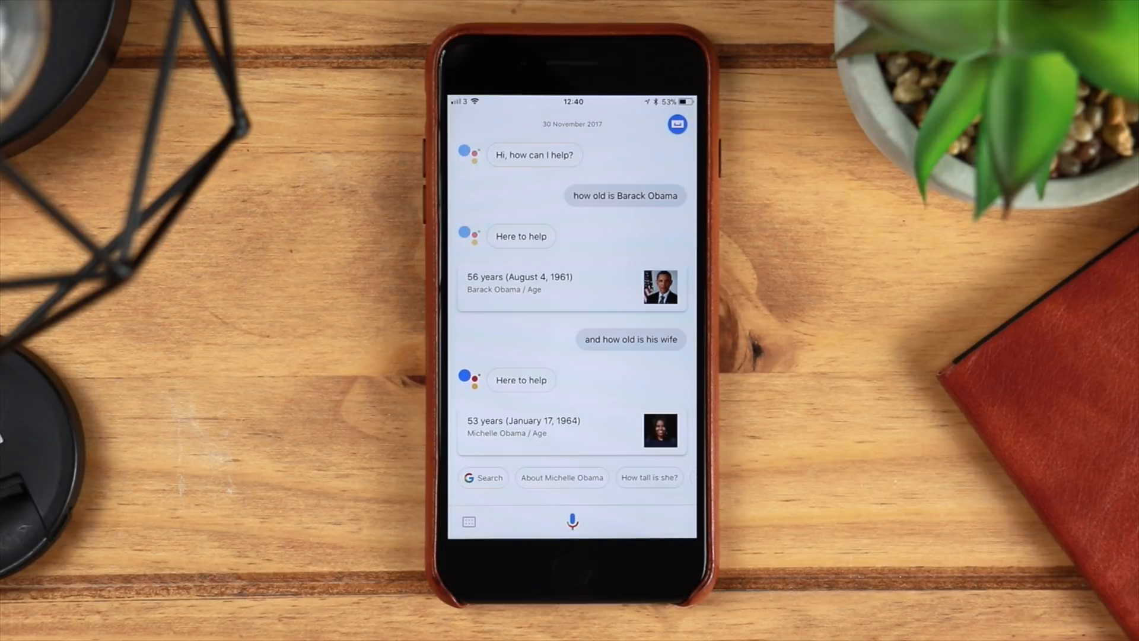
pyautogui.click(572, 522)
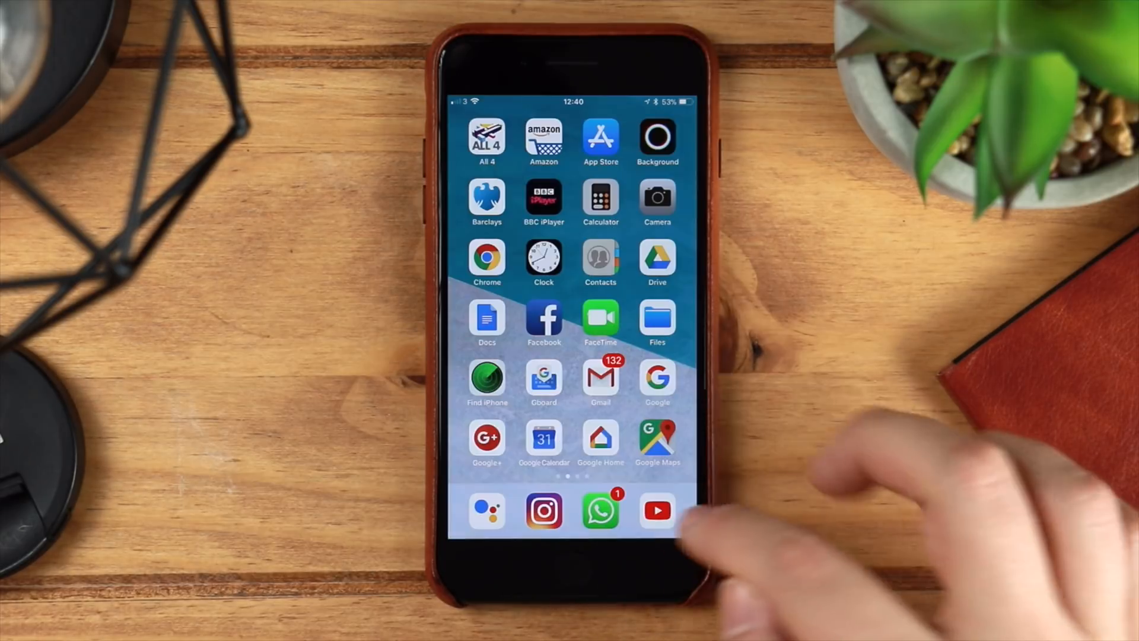
# - Play 'Top Android Icon Packs for November 2017 (PART 2)' from the Copper vs Glass channel's uploads
pyautogui.click(656, 510)
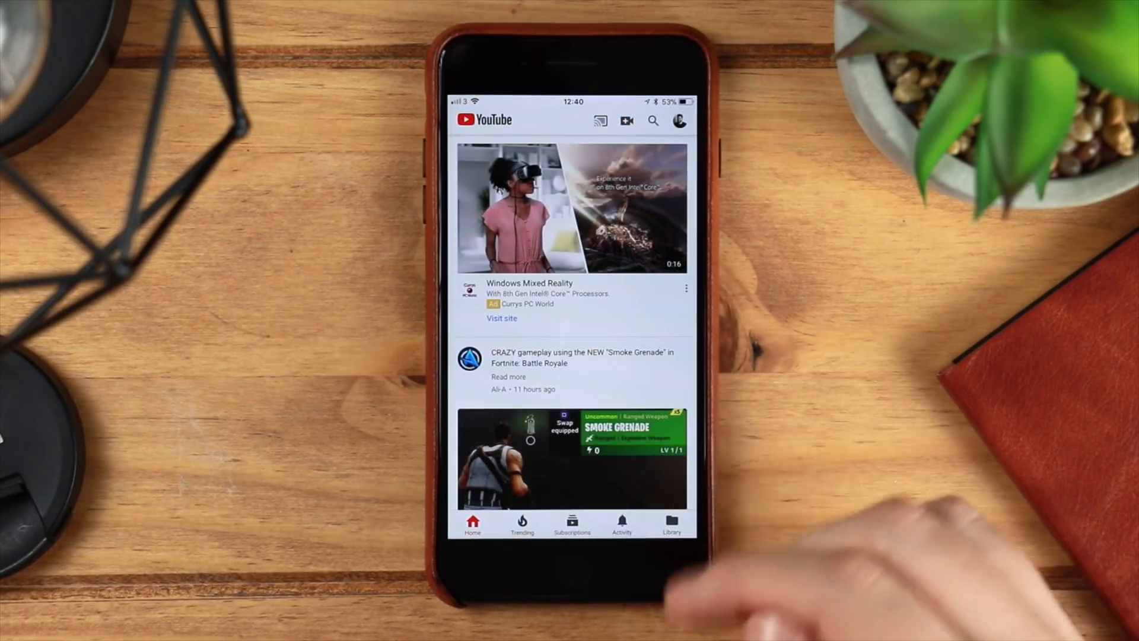
pyautogui.click(671, 523)
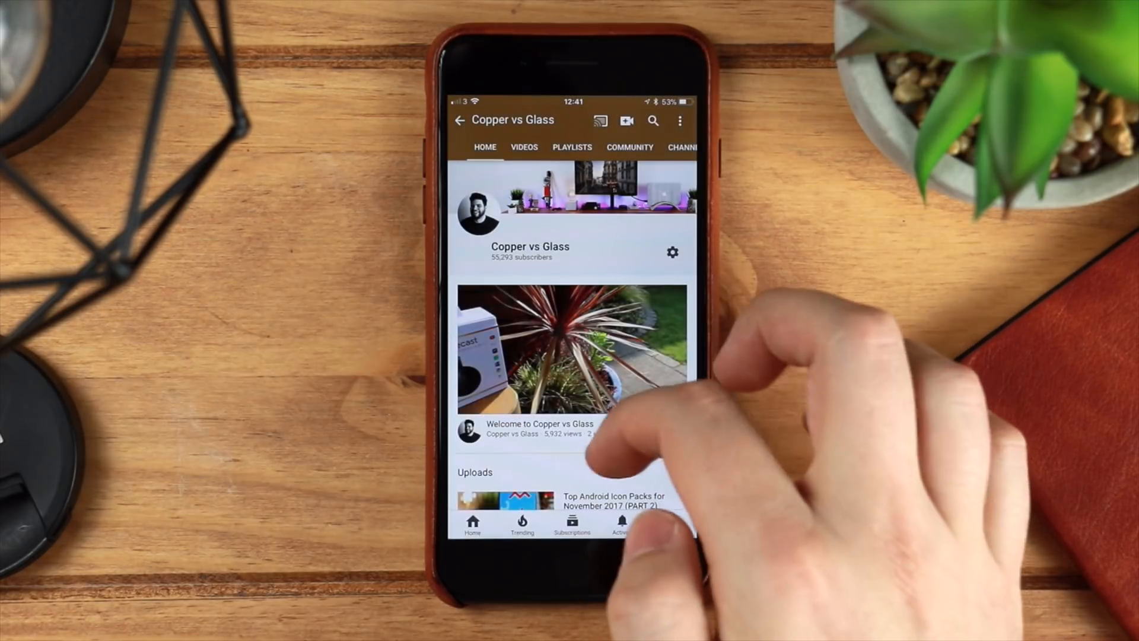
pyautogui.scroll(-3)
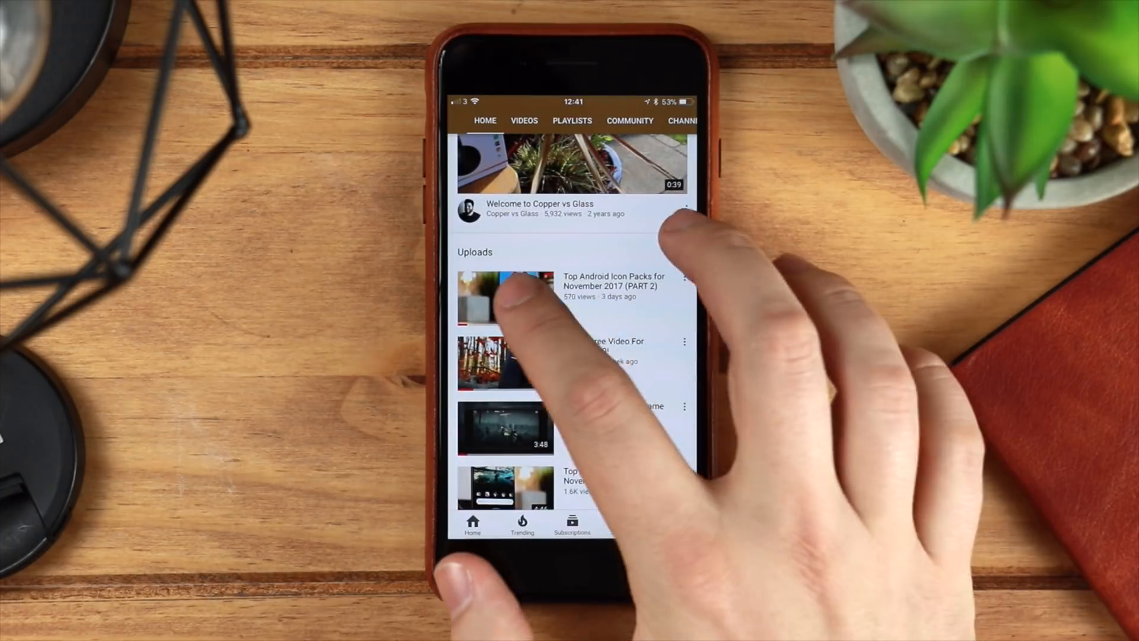
pyautogui.click(505, 297)
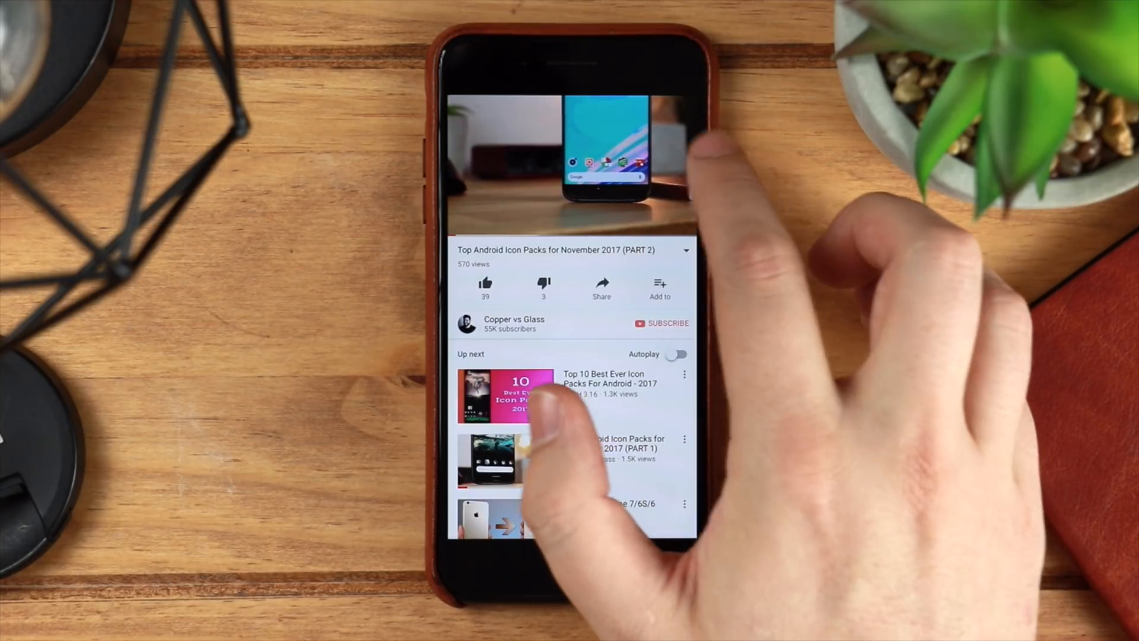
# - Show the video's playback controls, then leave YouTube
pyautogui.click(567, 159)
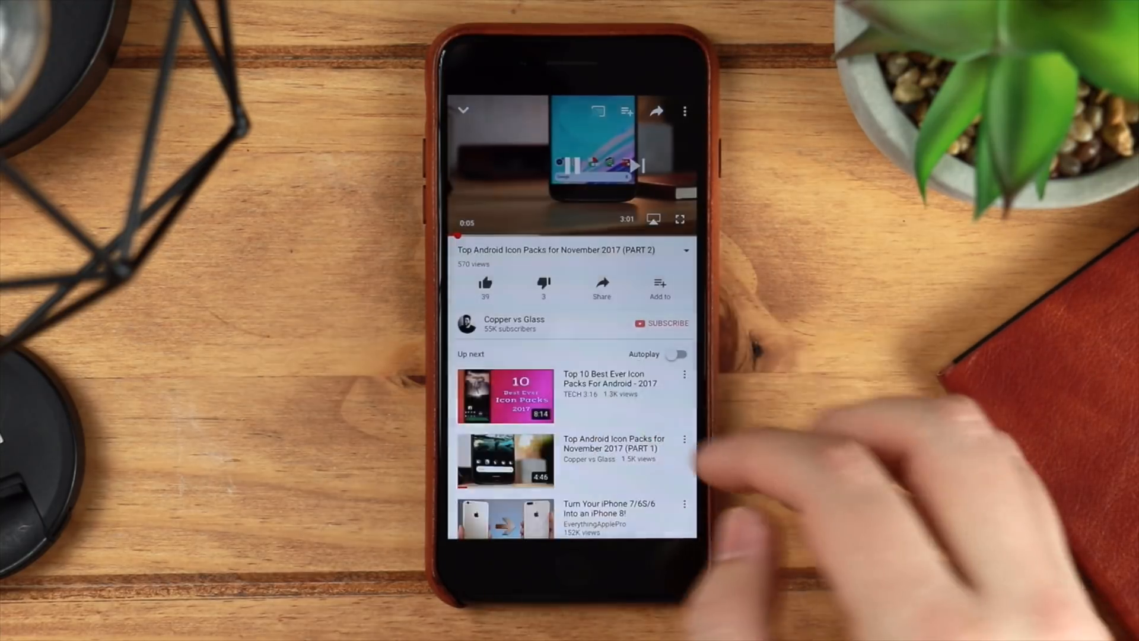
pyautogui.click(683, 111)
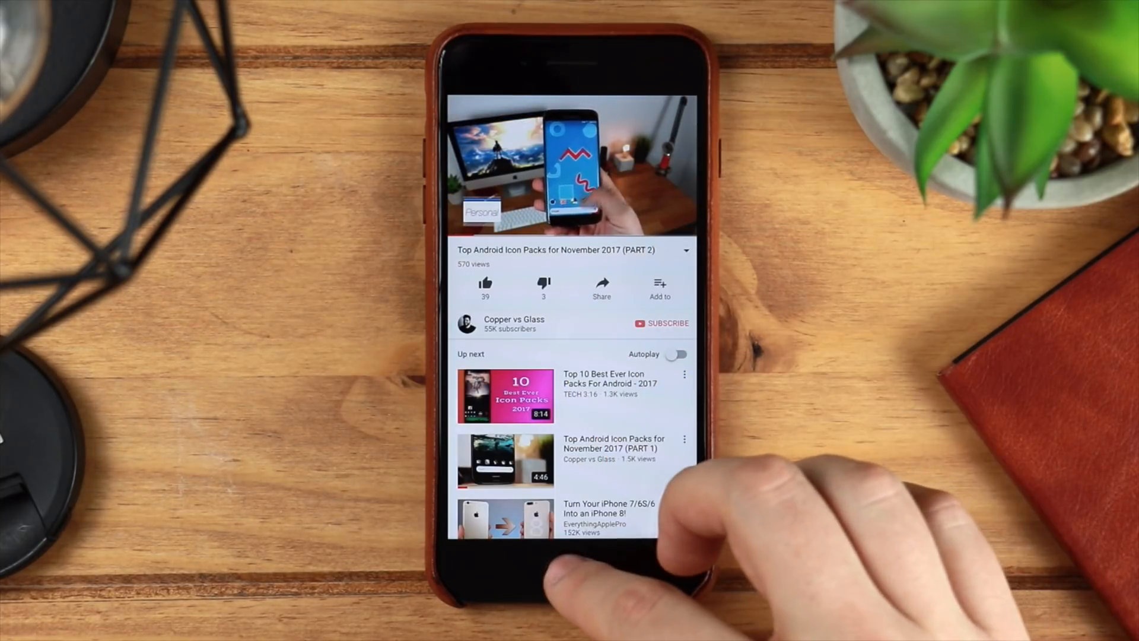
pyautogui.click(574, 569)
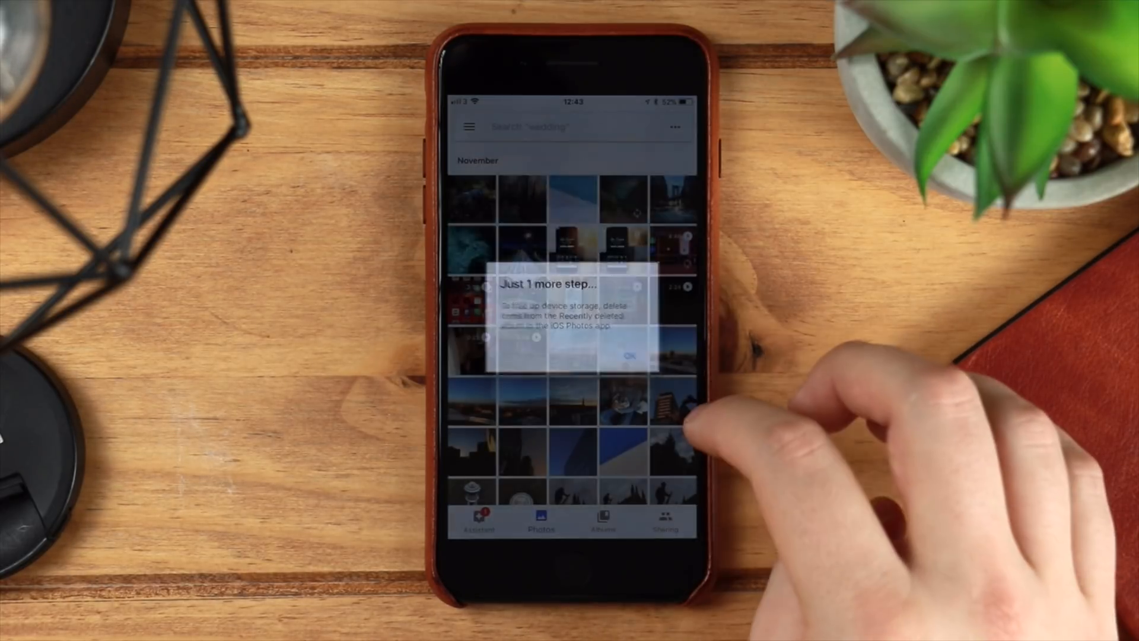
# - Tap OK on the 'Just 1 more step' storage reminder and return to the home screen
pyautogui.click(629, 356)
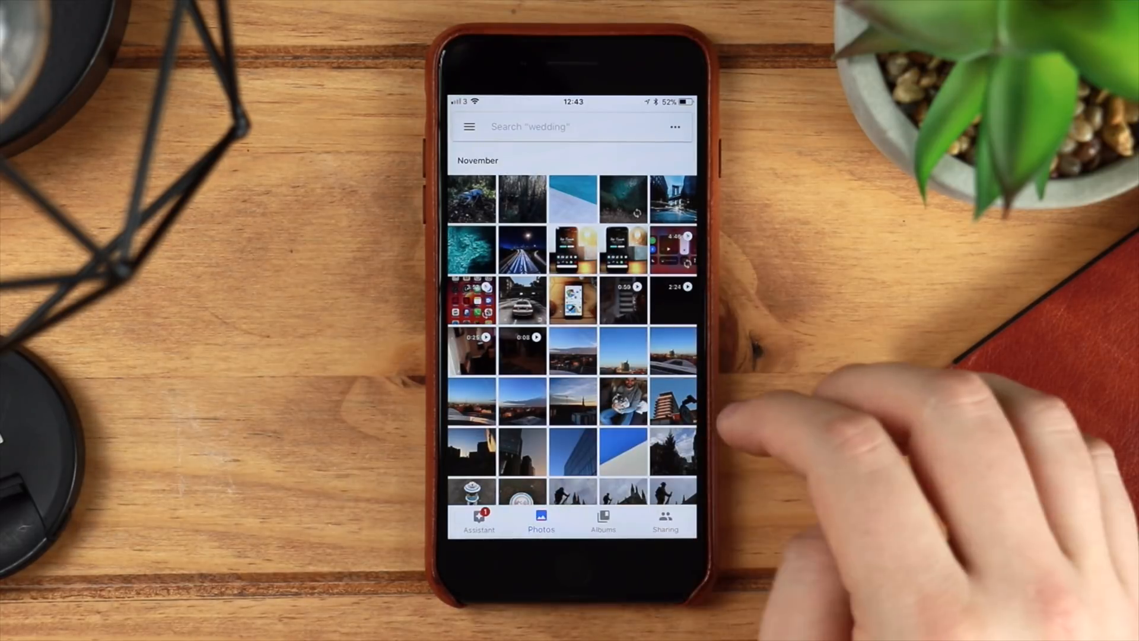
pyautogui.click(469, 127)
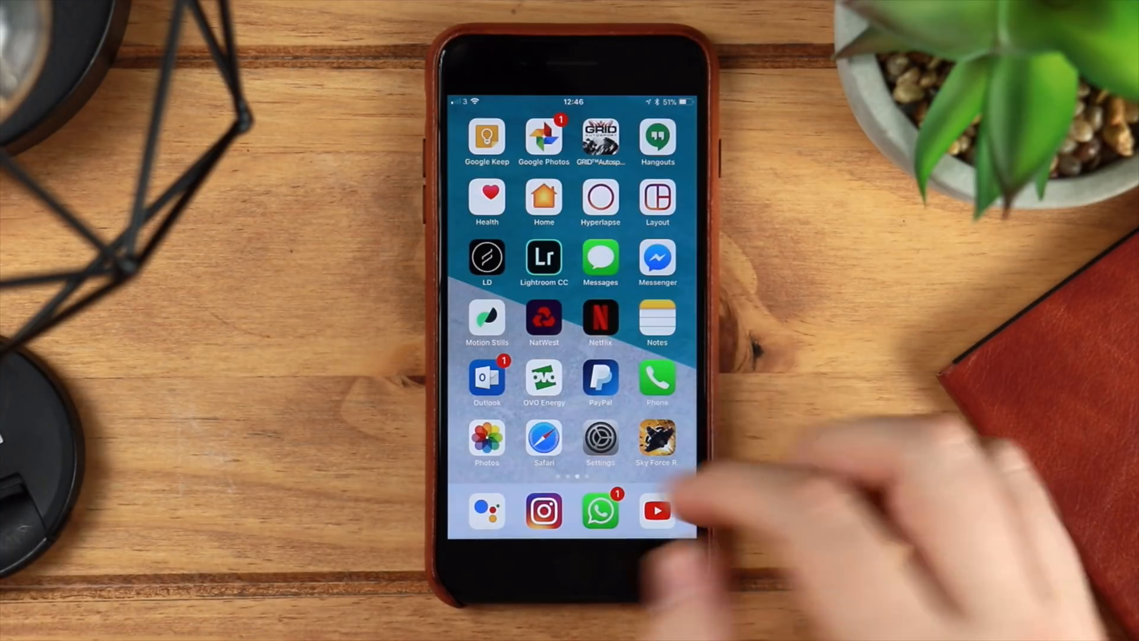
# - Capture a short clip with the Motion Stills camera
pyautogui.click(486, 322)
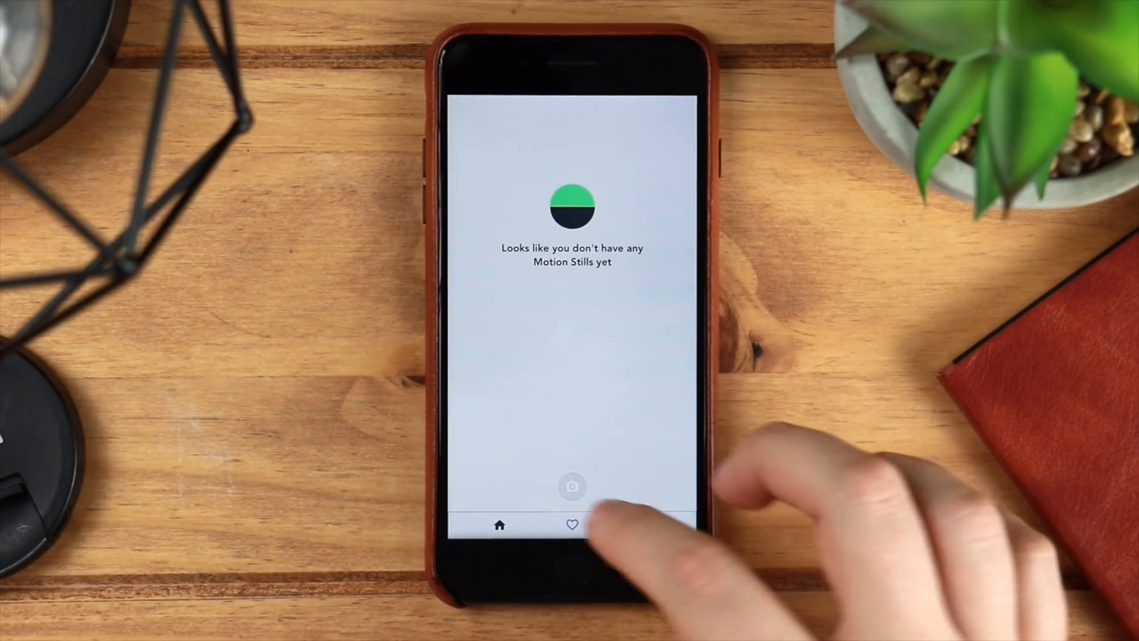
pyautogui.click(572, 486)
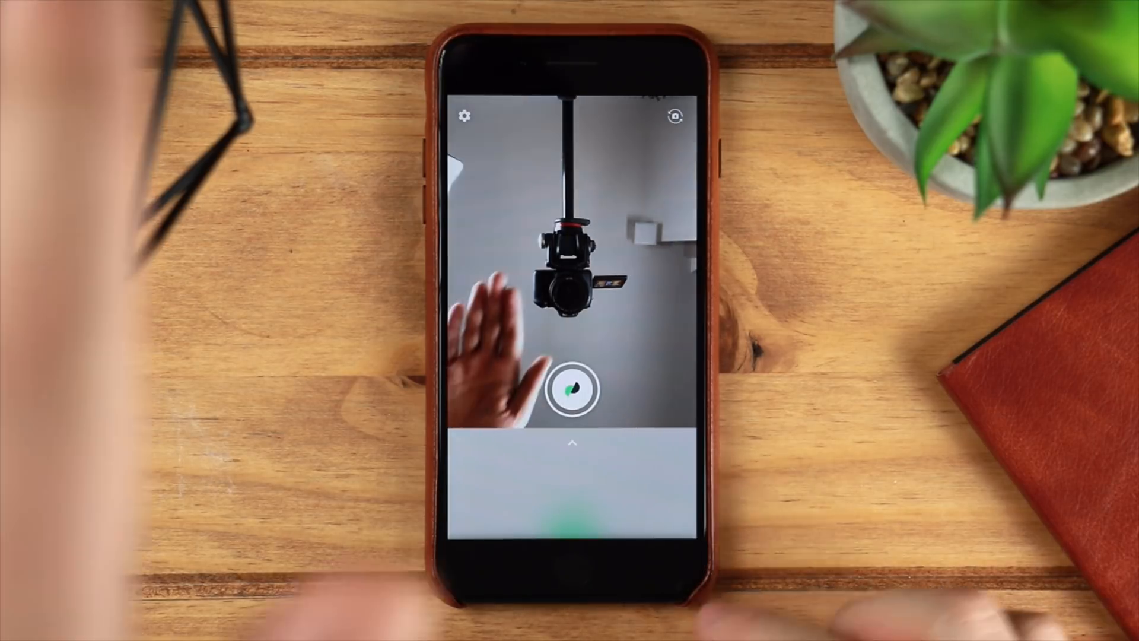
pyautogui.click(573, 391)
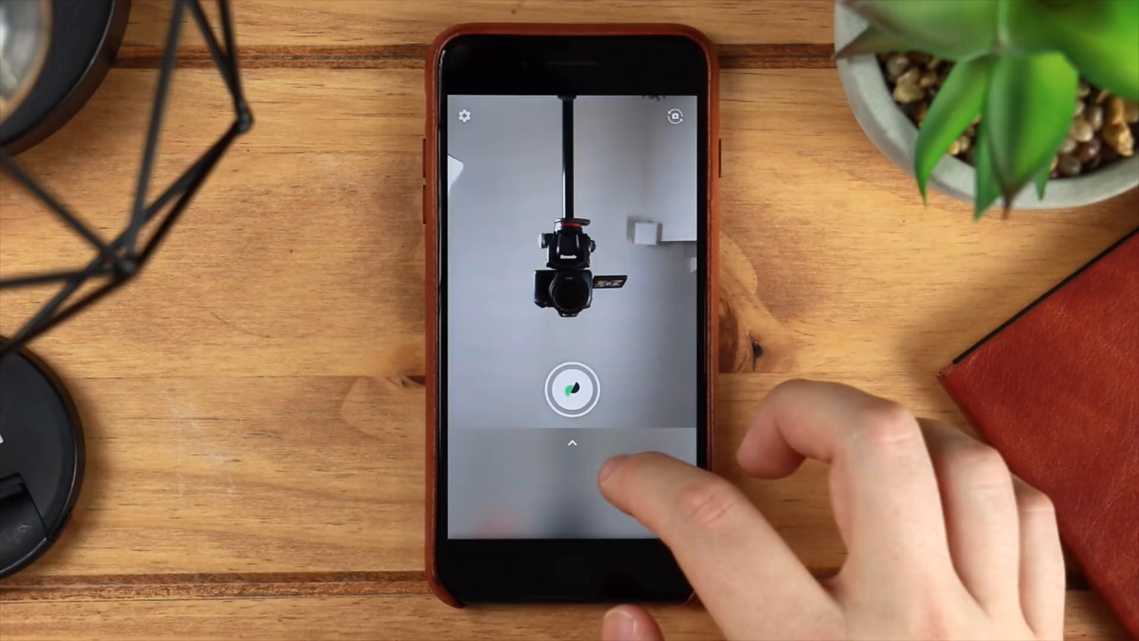
# - Open the new clip and add a red 'YOUTUBE' text label
pyautogui.click(572, 389)
pyautogui.write('YOUTUBE')
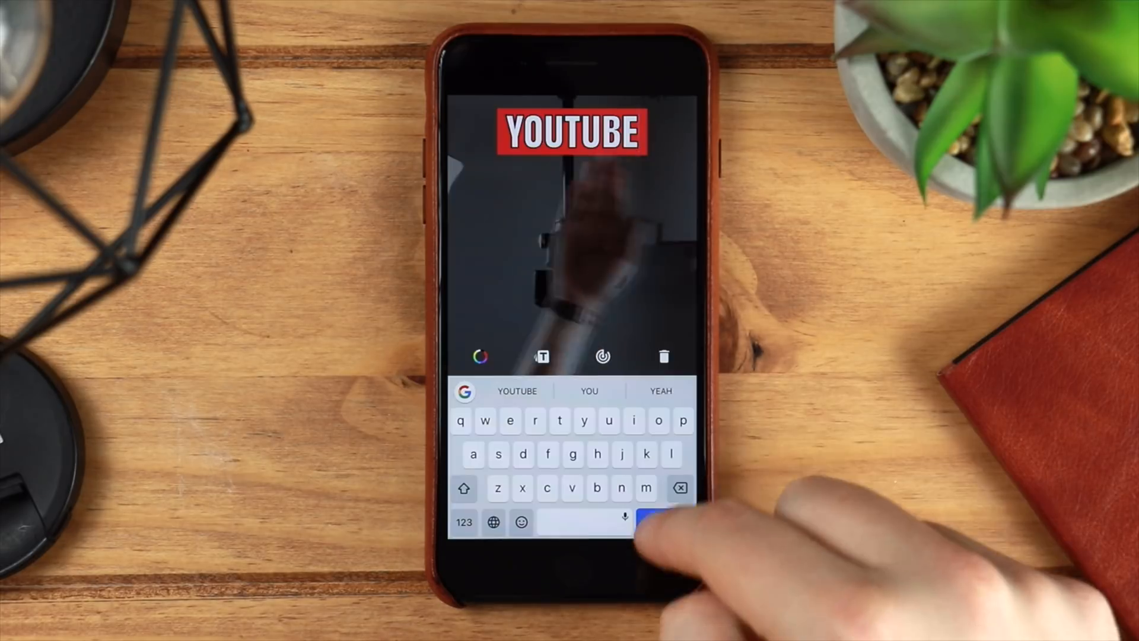
pyautogui.click(660, 522)
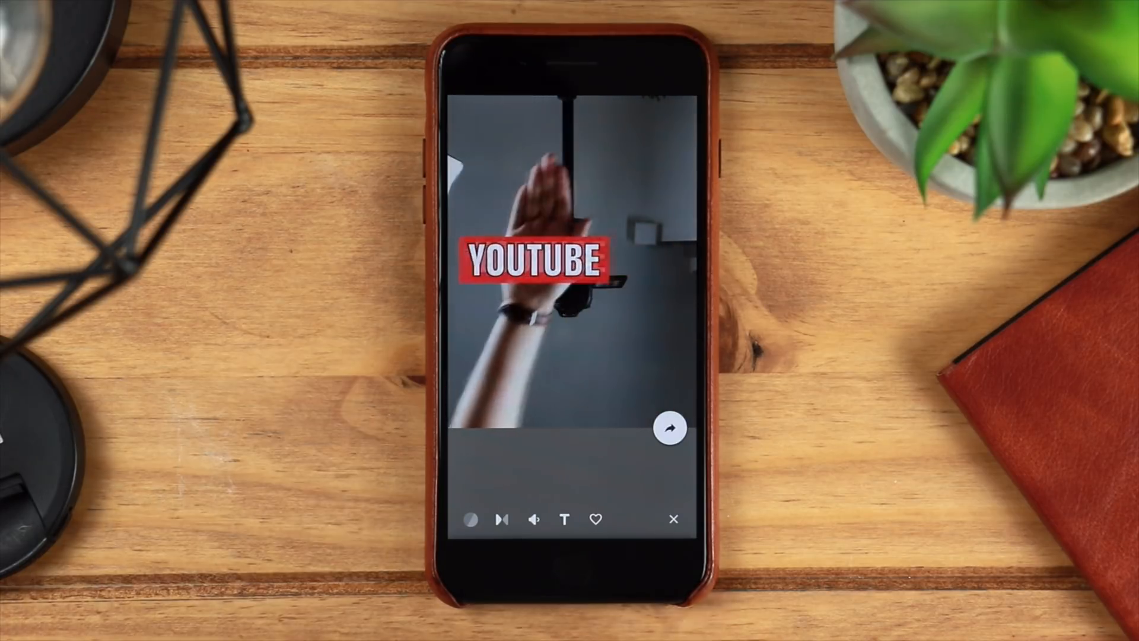
pyautogui.click(670, 427)
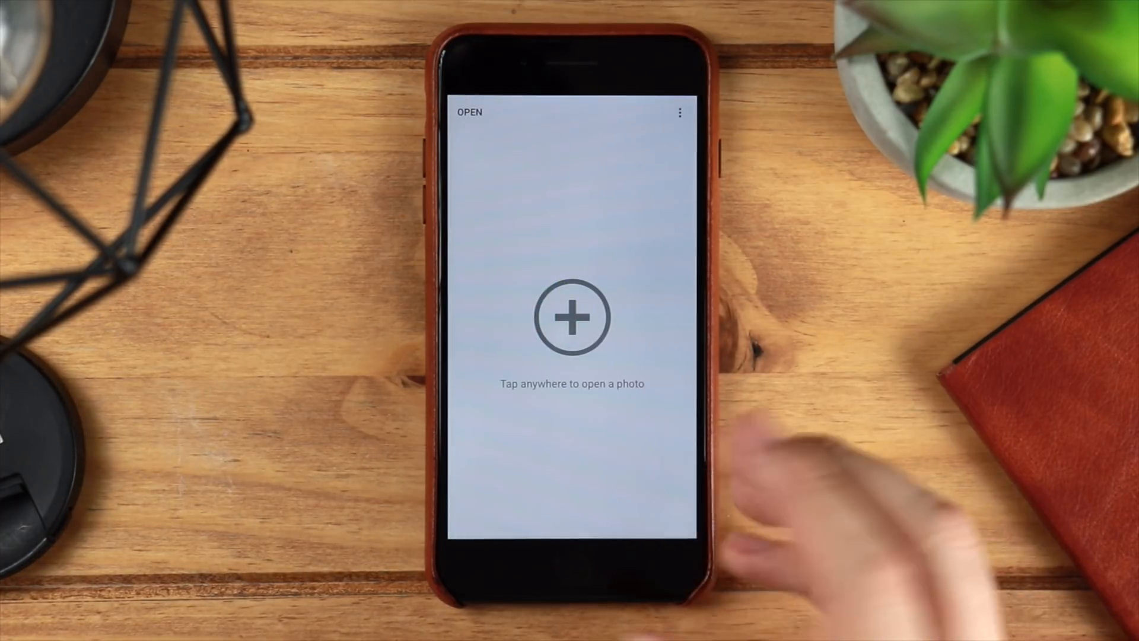
# - Open the aerial coastline photo, apply a Tune Image brightening, and show the TOOLS list
pyautogui.click(572, 318)
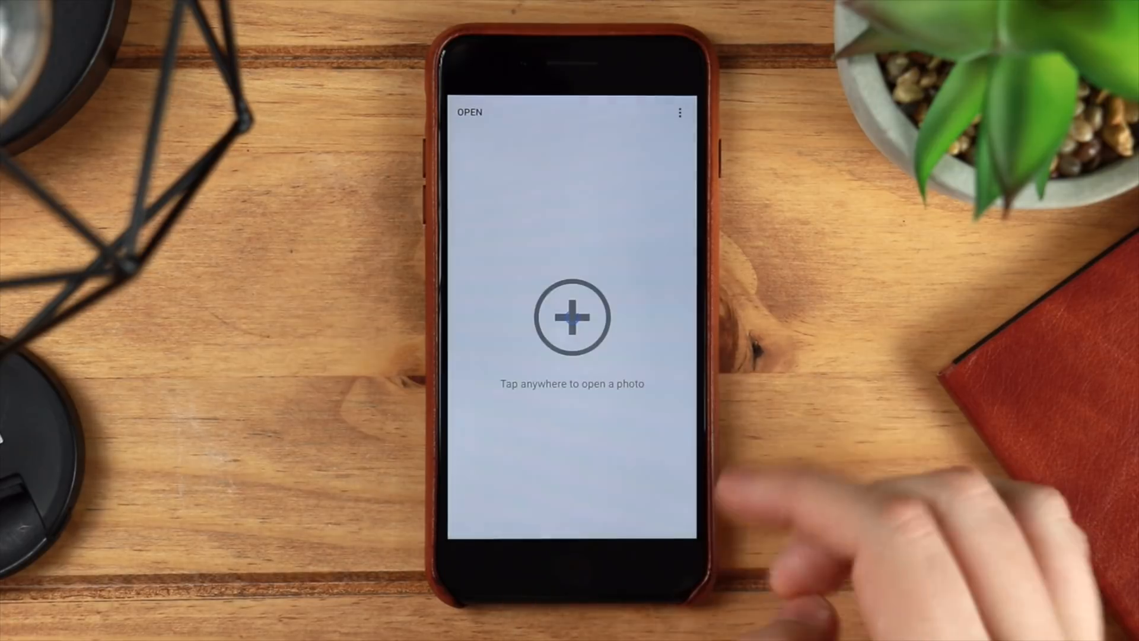
pyautogui.click(570, 316)
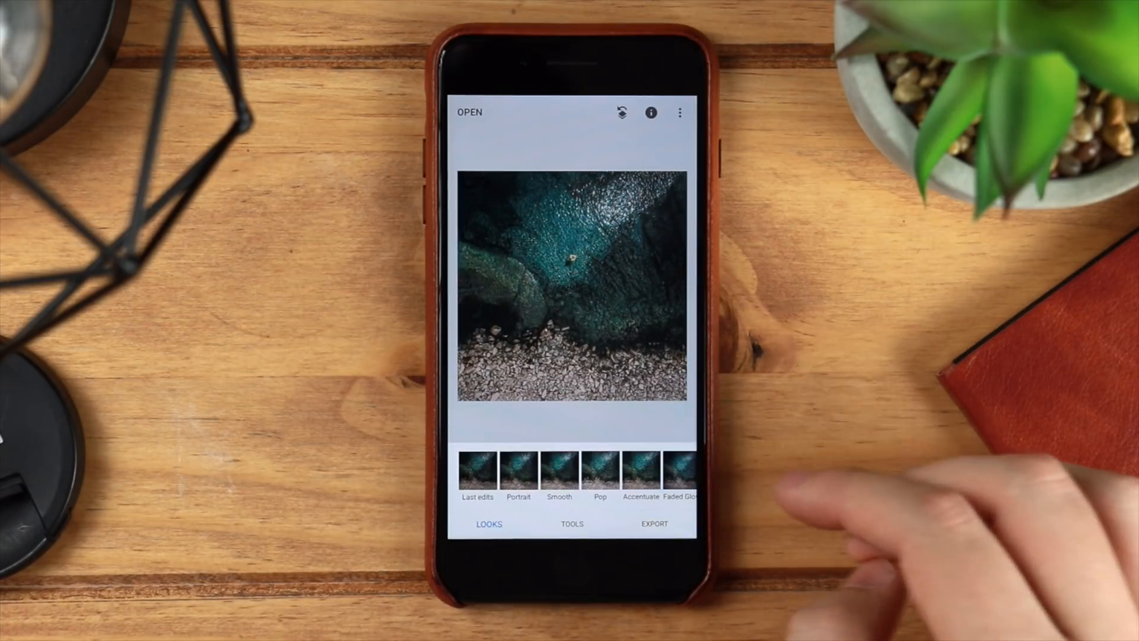
pyautogui.click(571, 523)
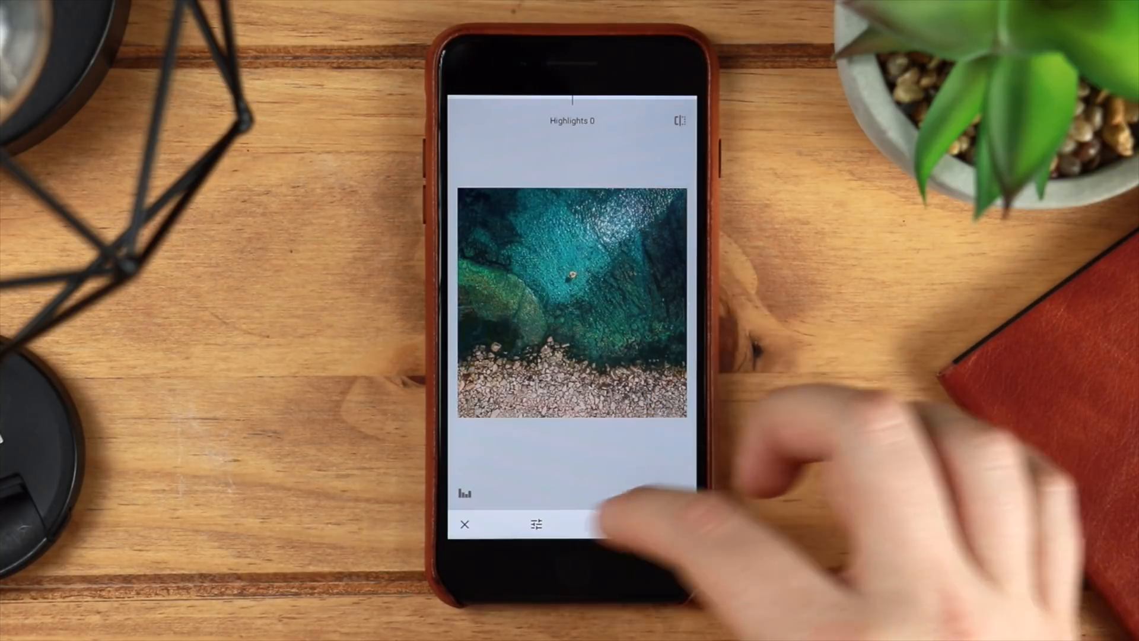
pyautogui.click(464, 523)
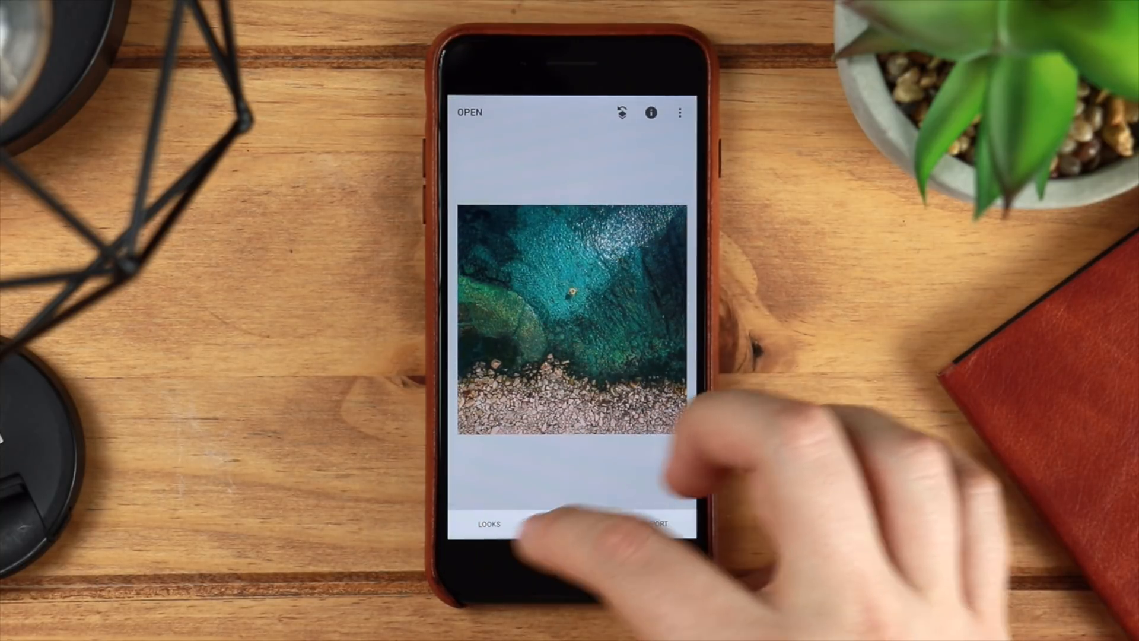
pyautogui.click(572, 524)
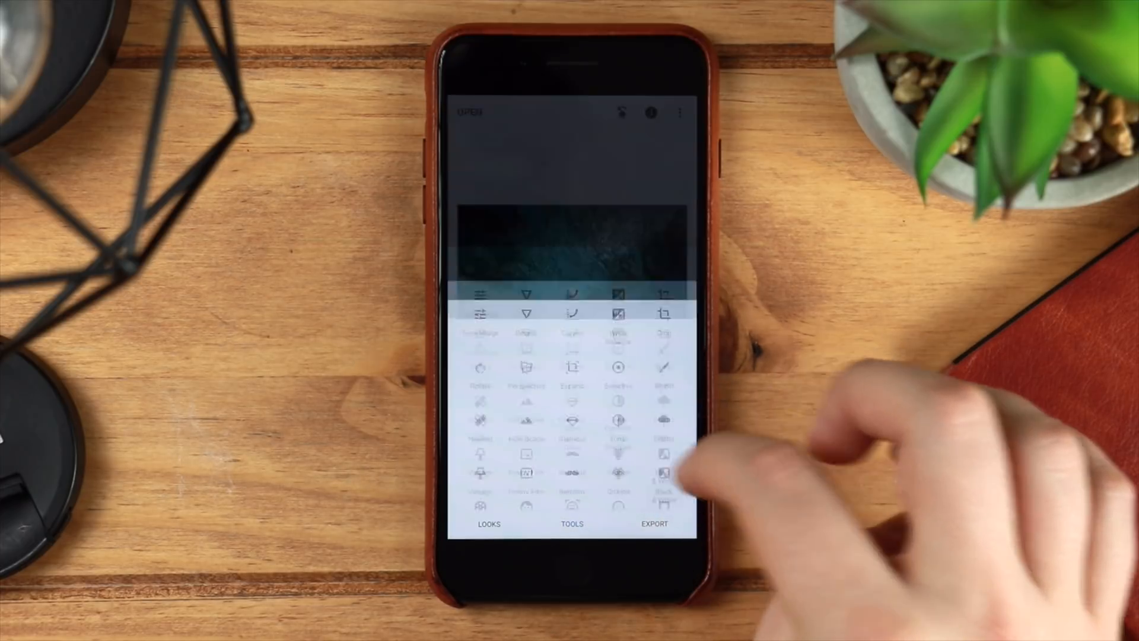